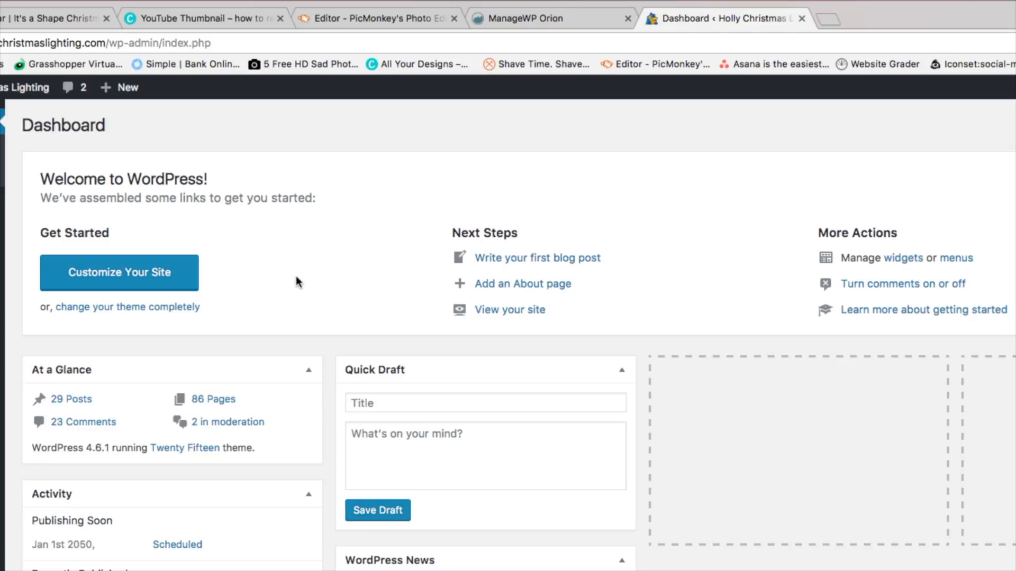
pyautogui.moveTo(259, 347)
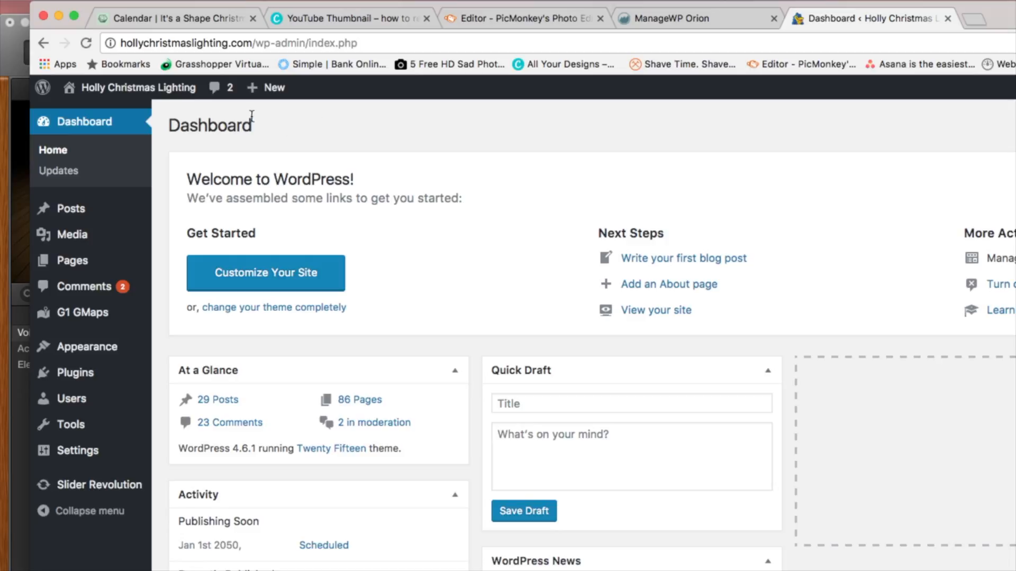
pyautogui.moveTo(77, 312)
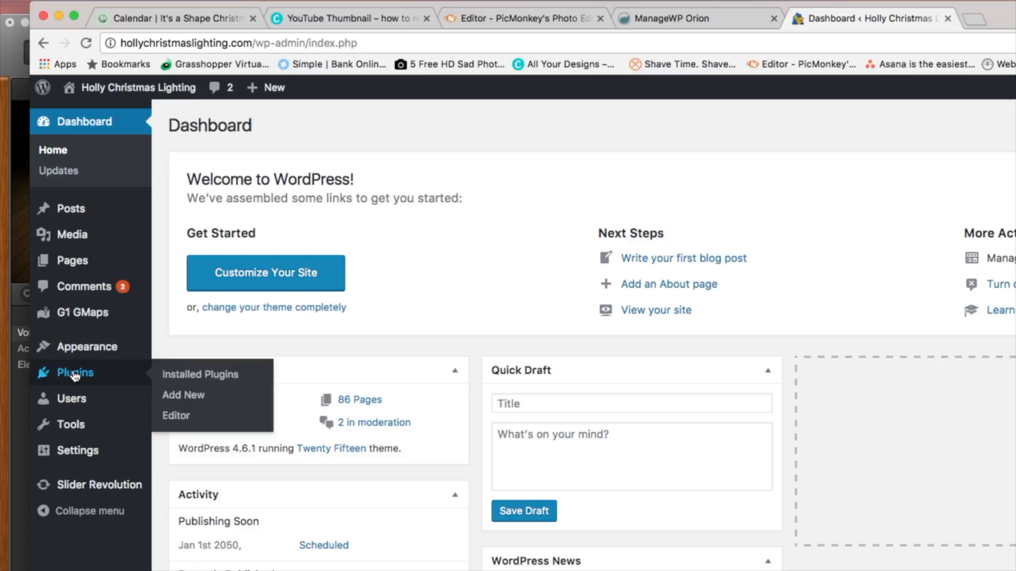
# Open the Installed Plugins page from the admin sidebar.
pyautogui.click(199, 374)
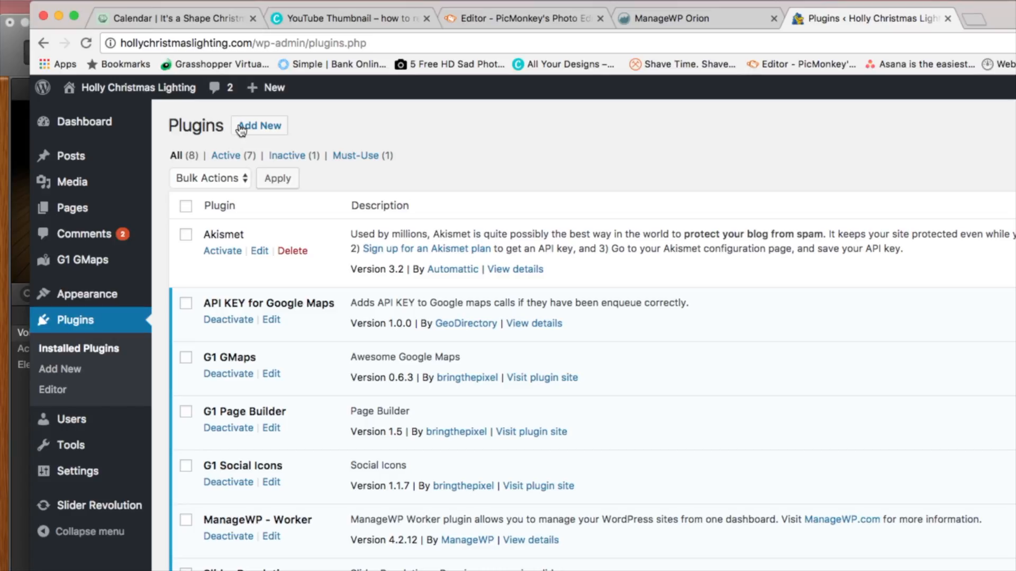
# Search the Add Plugins directory for 'yoast' and show the Yoast SEO results.
pyautogui.click(259, 125)
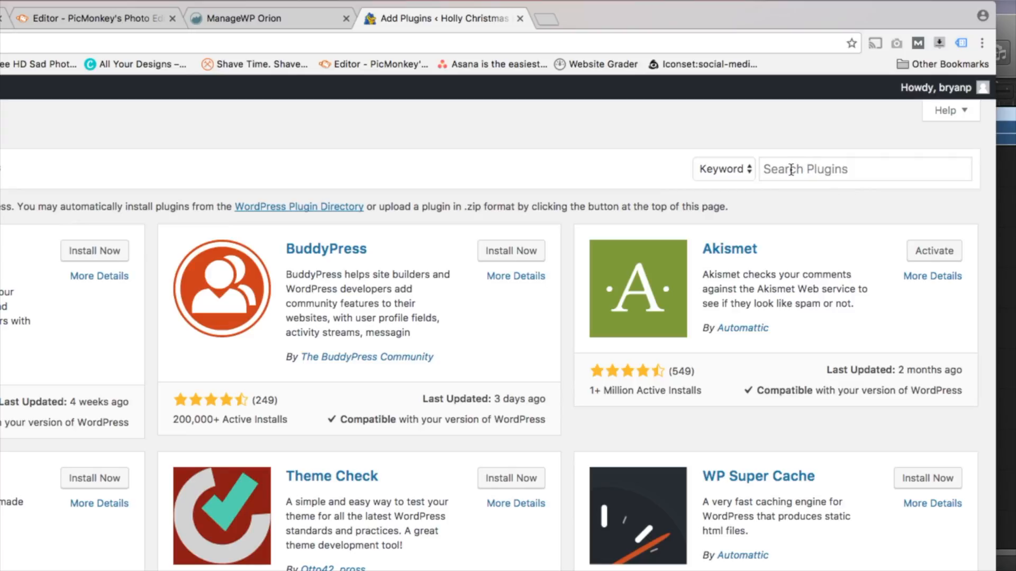
pyautogui.write('yoast')
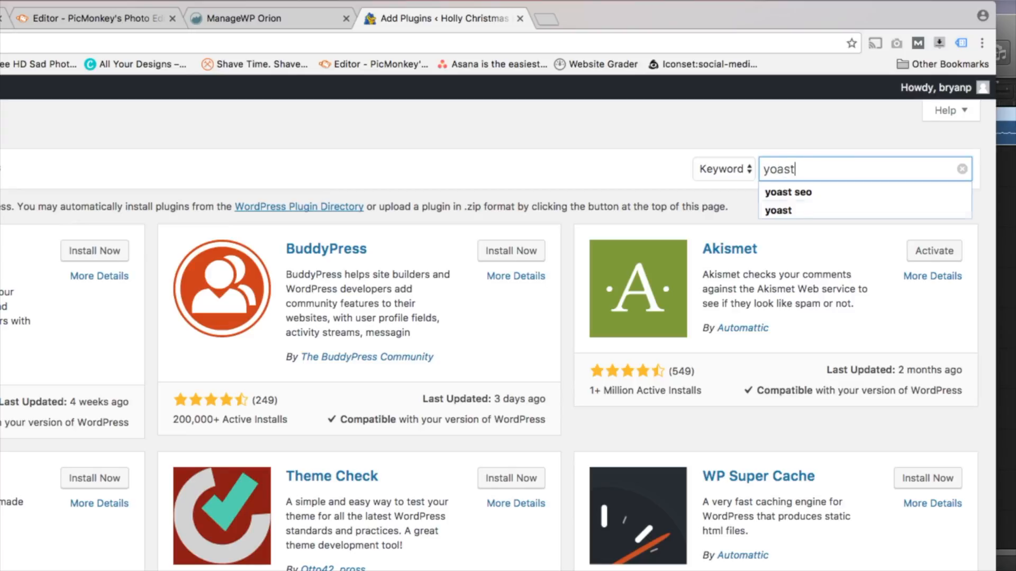
pyautogui.click(788, 191)
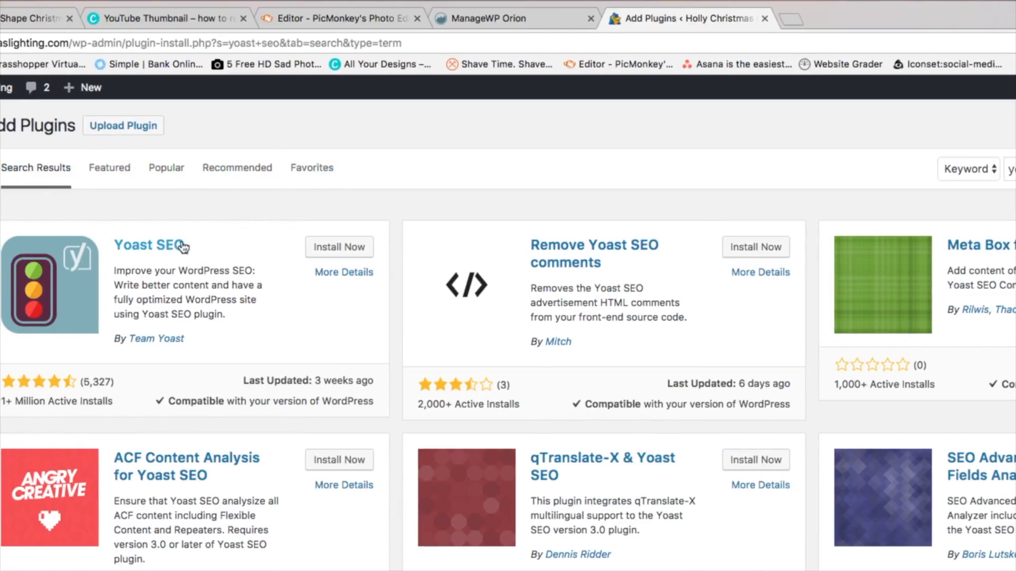
pyautogui.moveTo(339, 247)
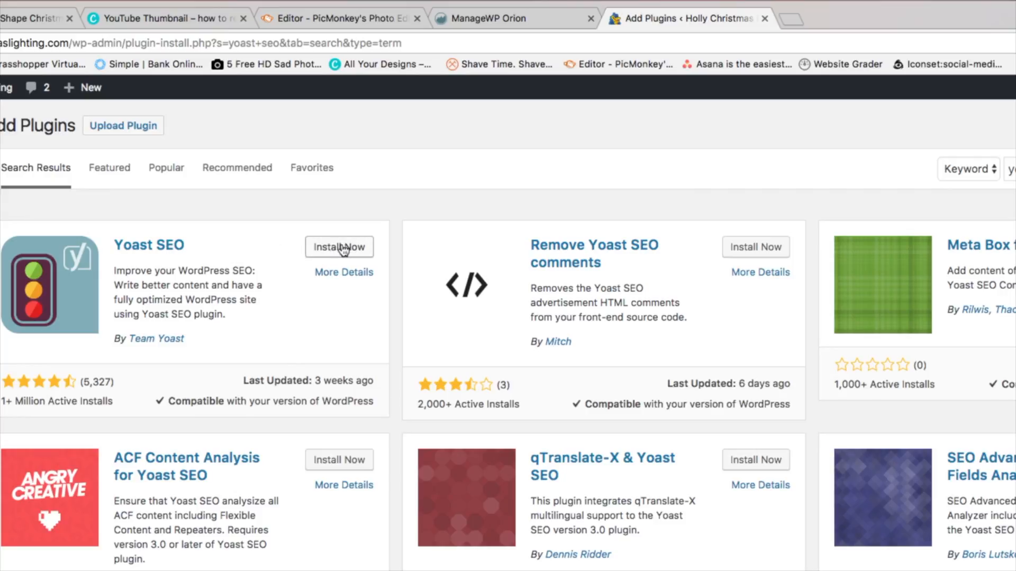
# Install the Yoast SEO plugin and return to the installed plugins list.
pyautogui.click(338, 247)
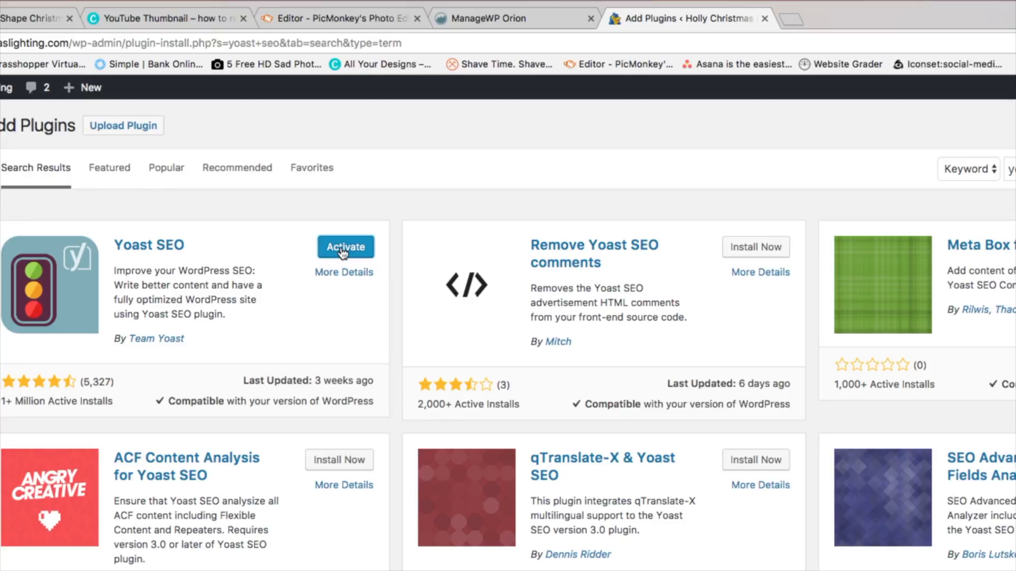
pyautogui.moveTo(227, 203)
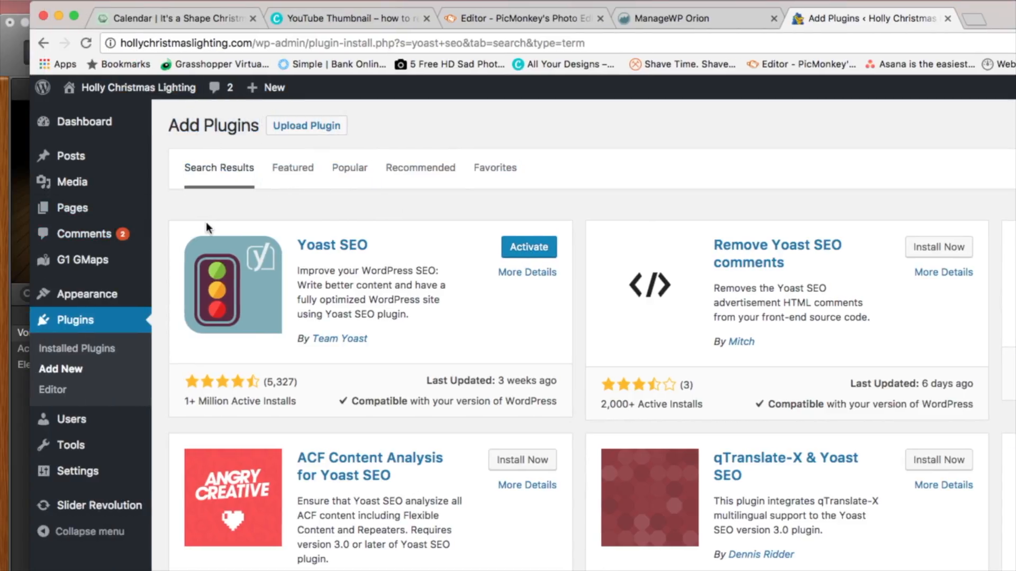
pyautogui.click(75, 319)
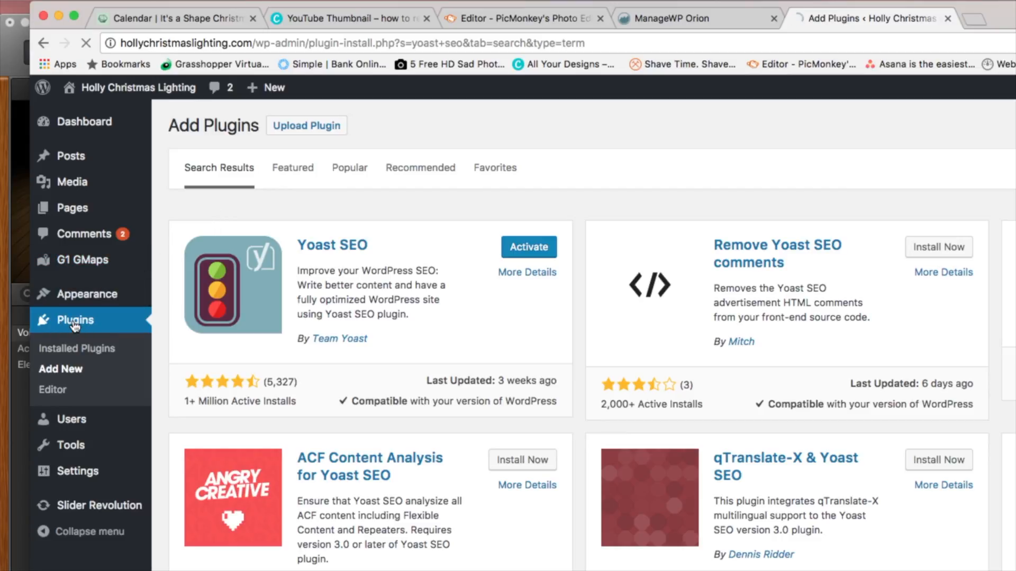
# Scroll to Yoast SEO in the plugins list and activate it.
pyautogui.click(77, 348)
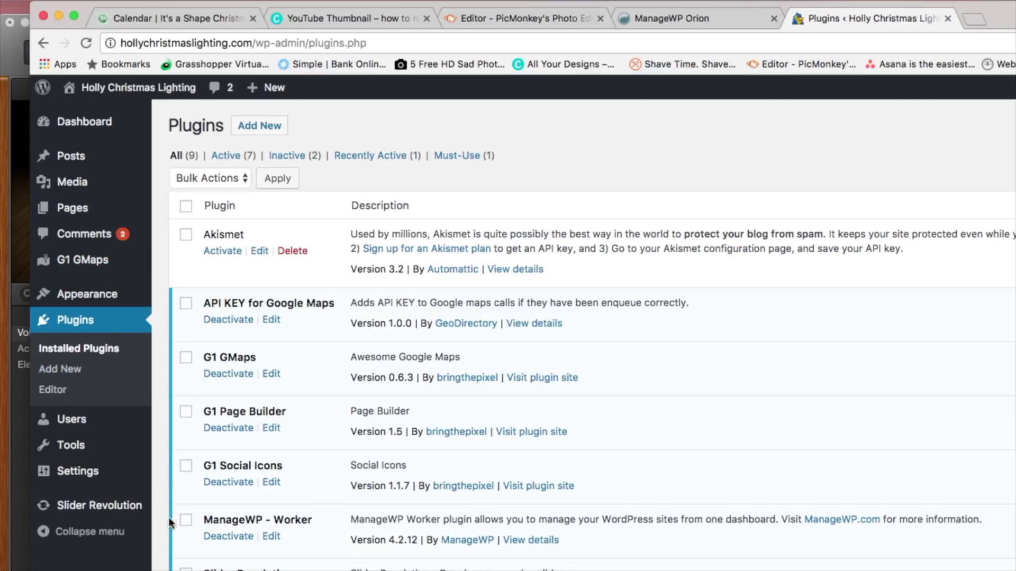
pyautogui.scroll(-3)
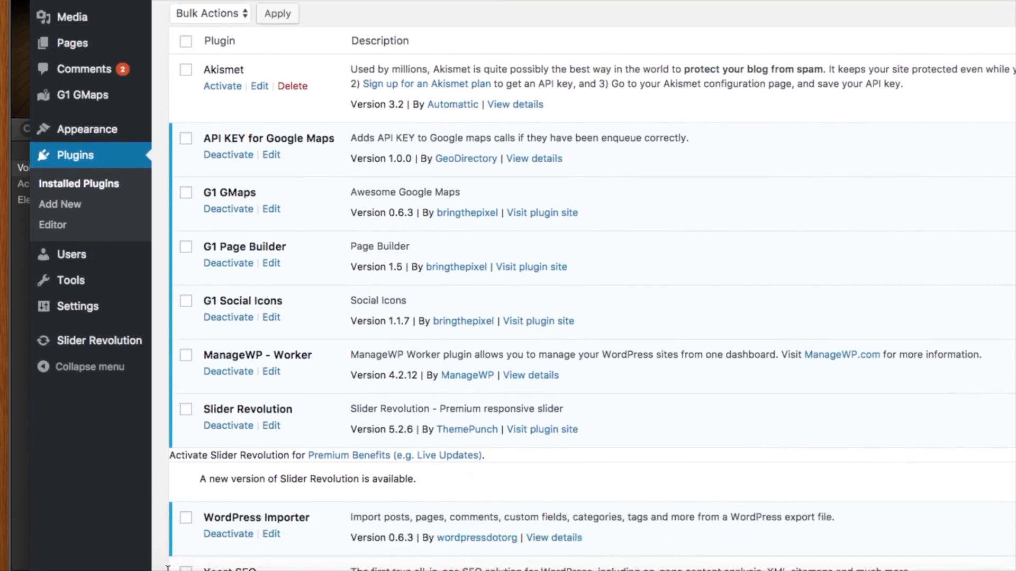
pyautogui.scroll(-3)
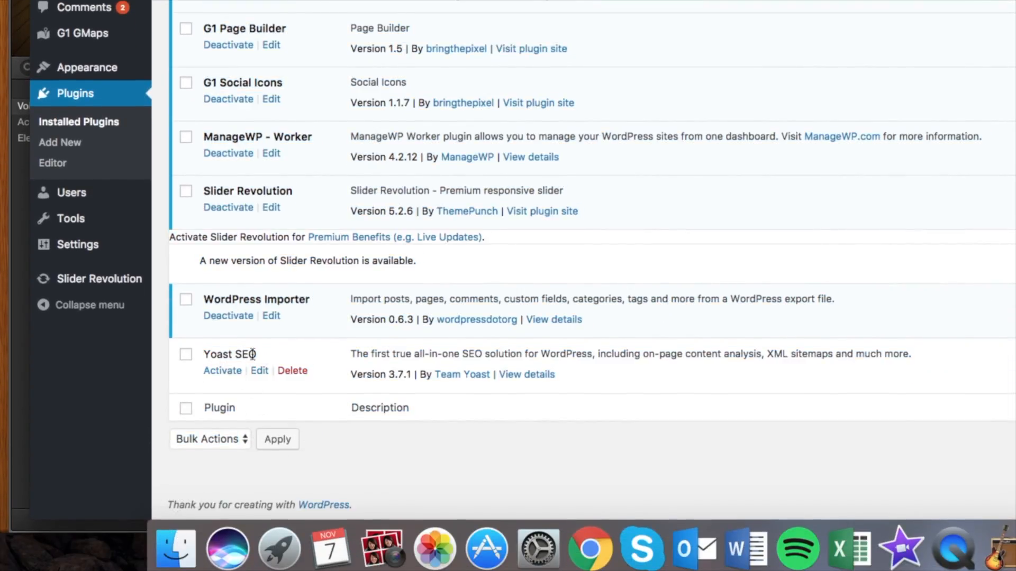
pyautogui.moveTo(222, 374)
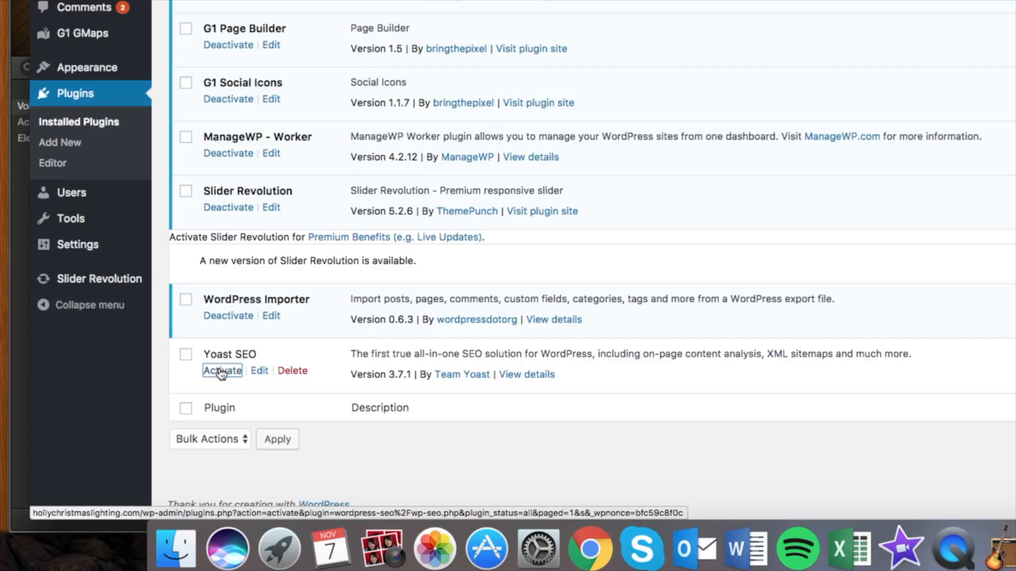
pyautogui.click(222, 370)
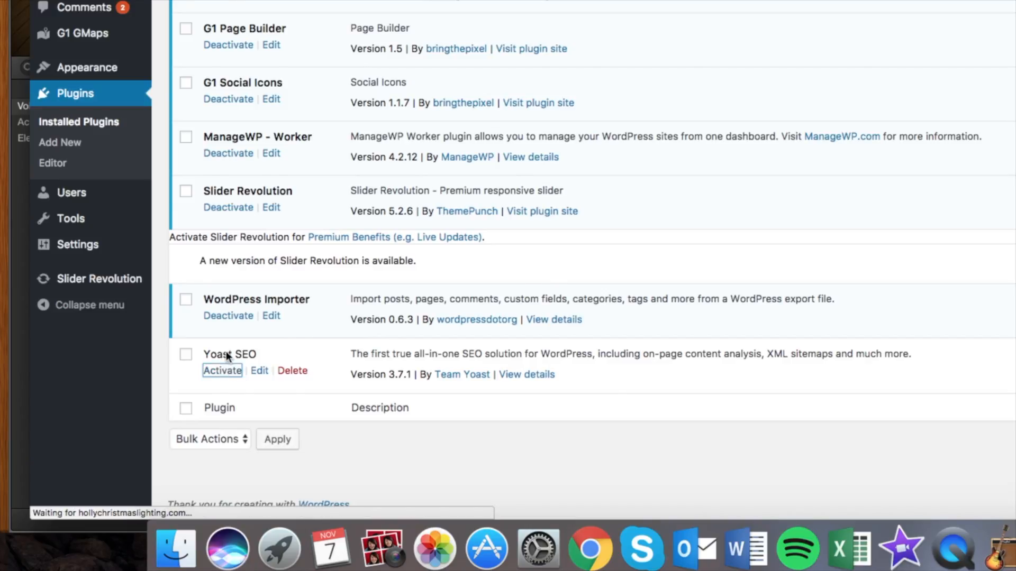
pyautogui.click(222, 370)
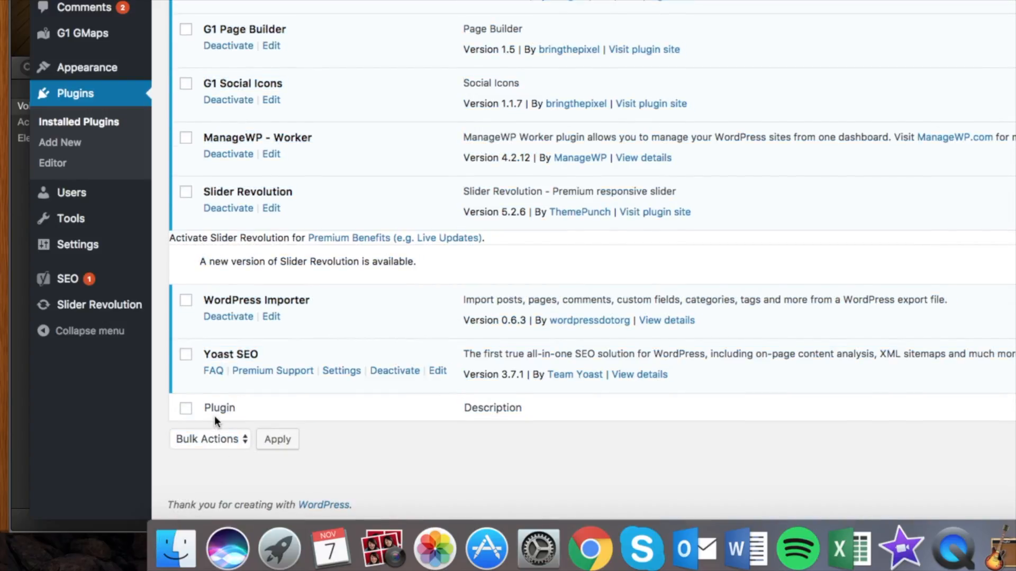
pyautogui.moveTo(341, 370)
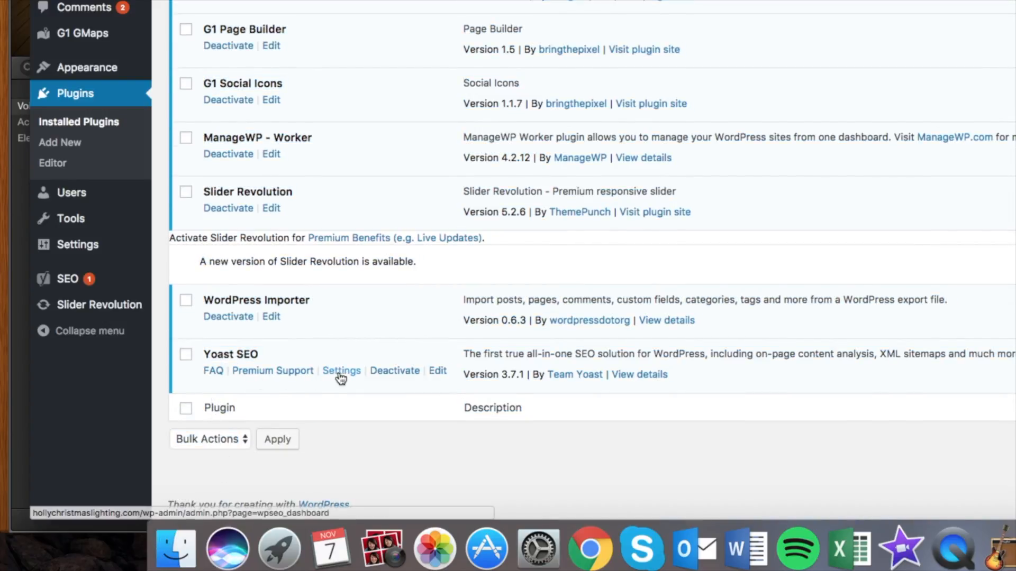
pyautogui.moveTo(213, 370)
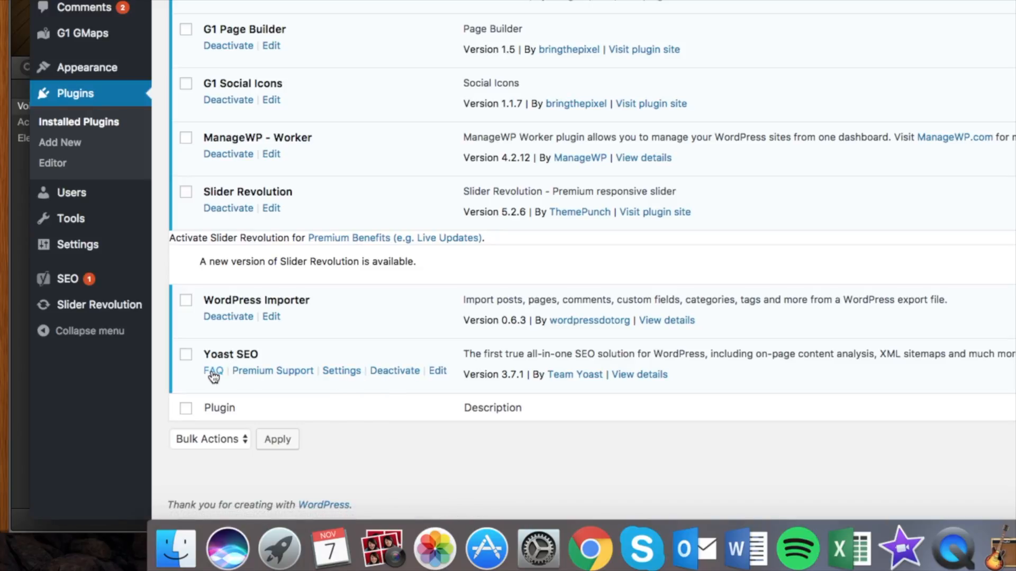
pyautogui.moveTo(394, 370)
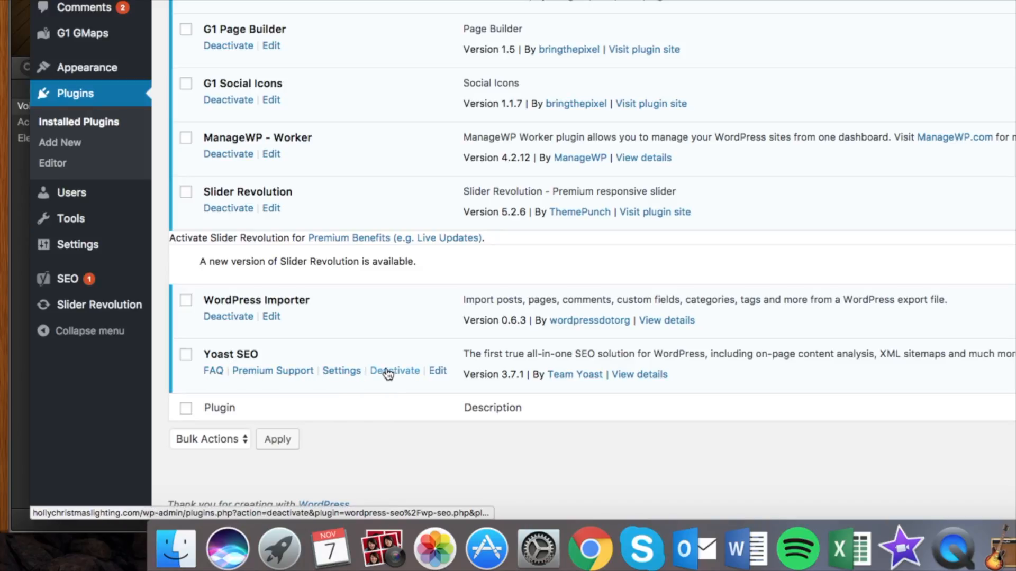
pyautogui.moveTo(381, 405)
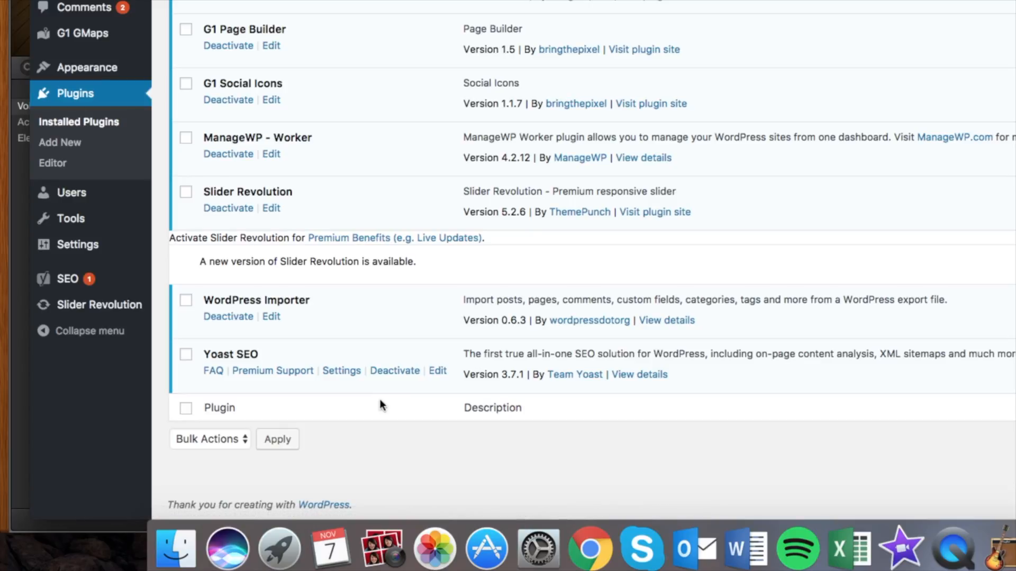
pyautogui.moveTo(373, 430)
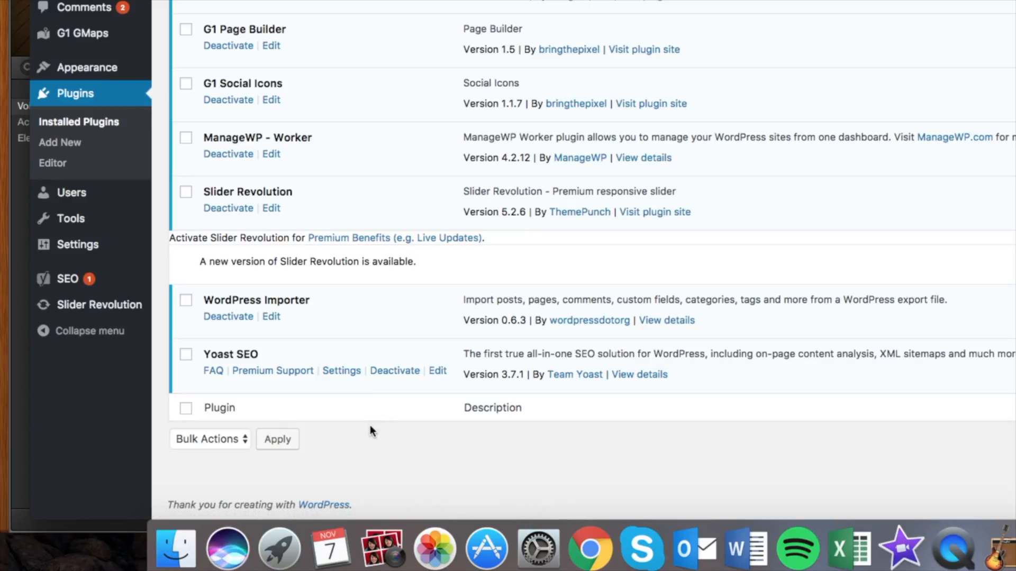
pyautogui.moveTo(360, 454)
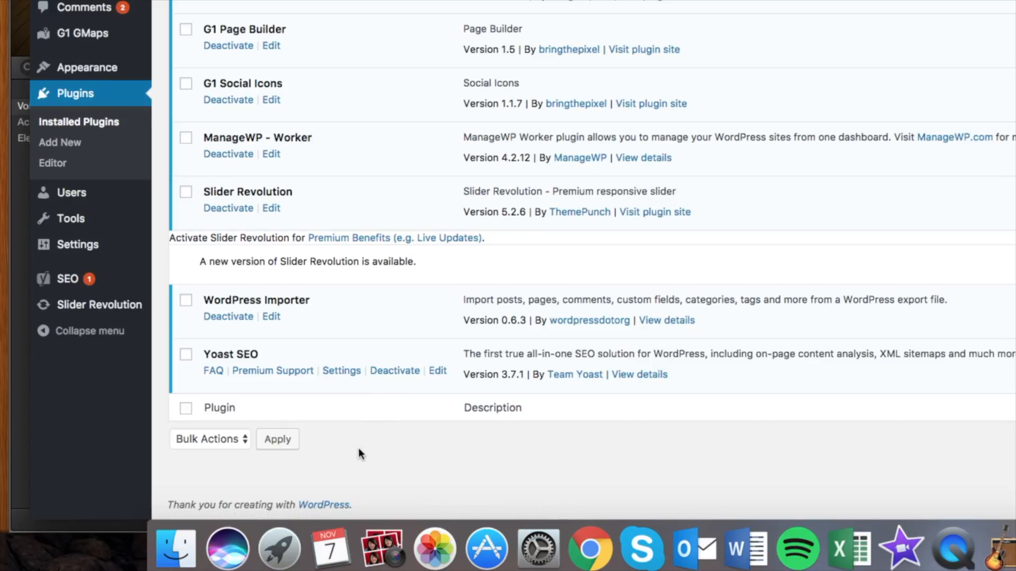
# Deactivate Yoast SEO, then delete it and confirm the removal.
pyautogui.click(395, 371)
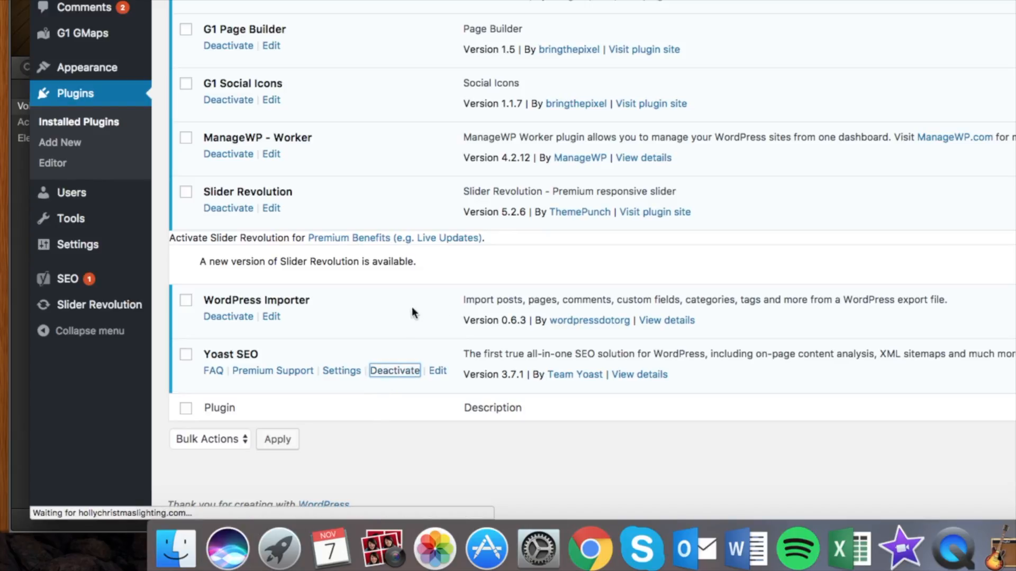
pyautogui.scroll(3)
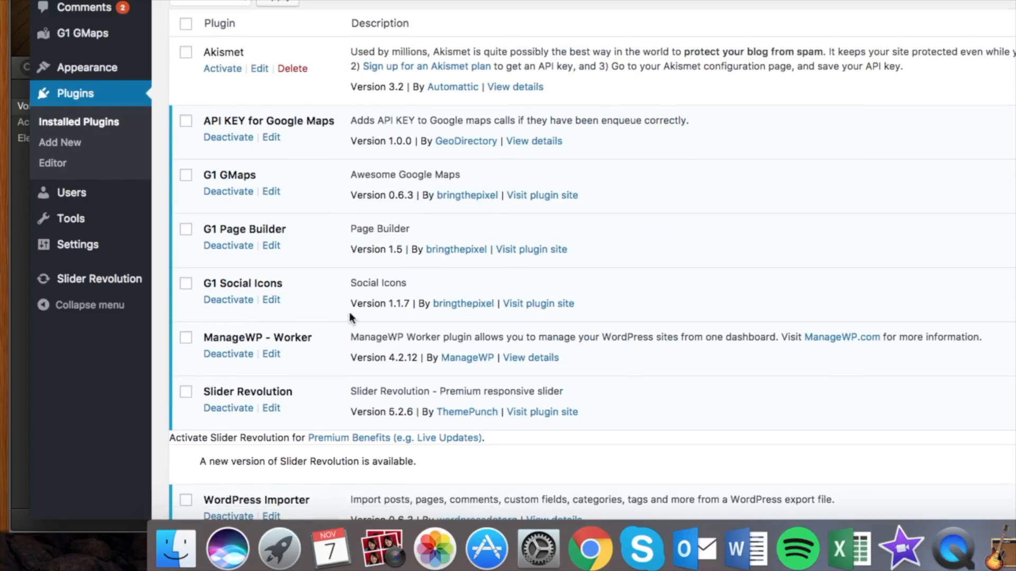
pyautogui.scroll(-3)
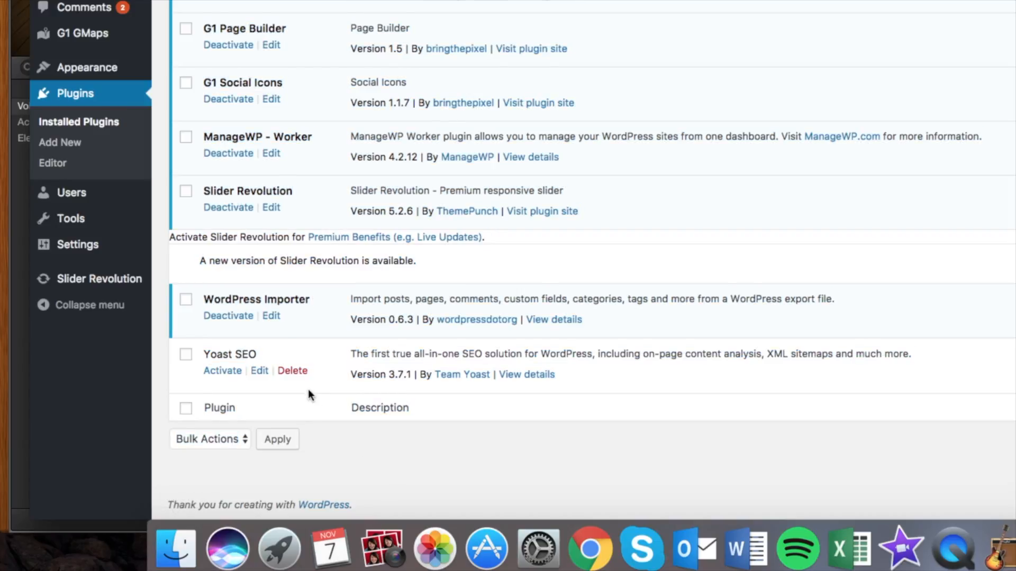
pyautogui.click(292, 370)
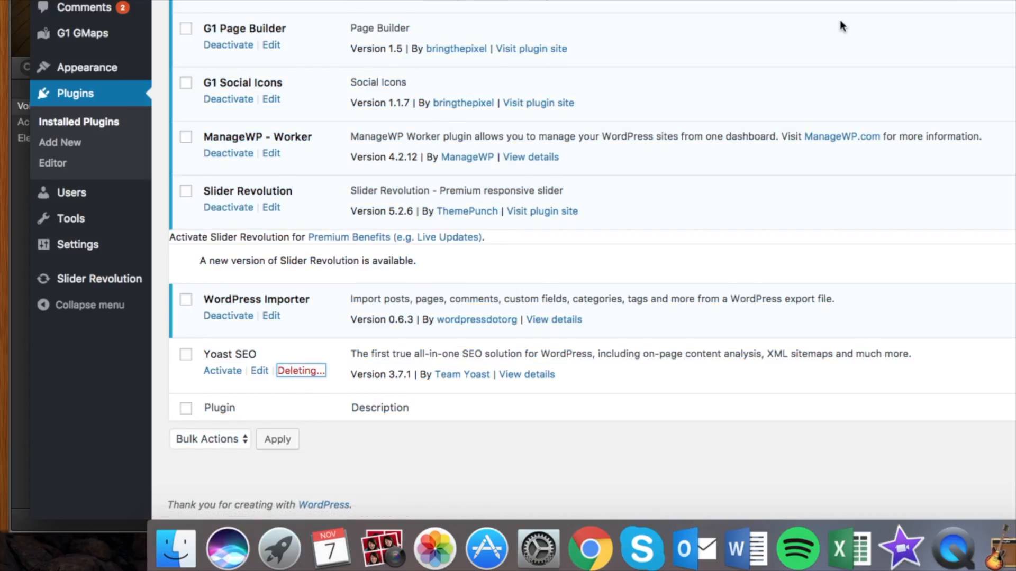
pyautogui.click(300, 370)
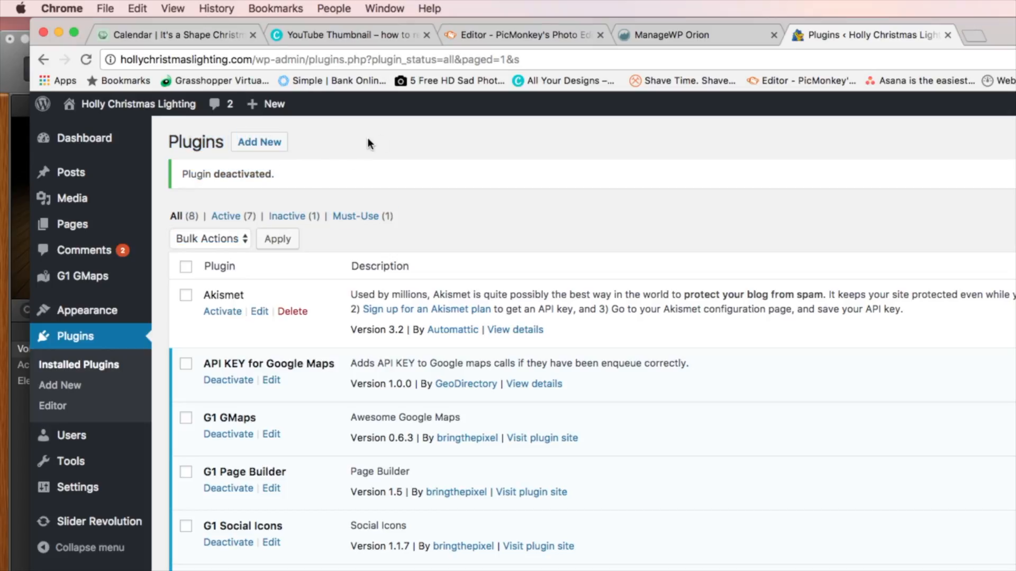
pyautogui.moveTo(75, 336)
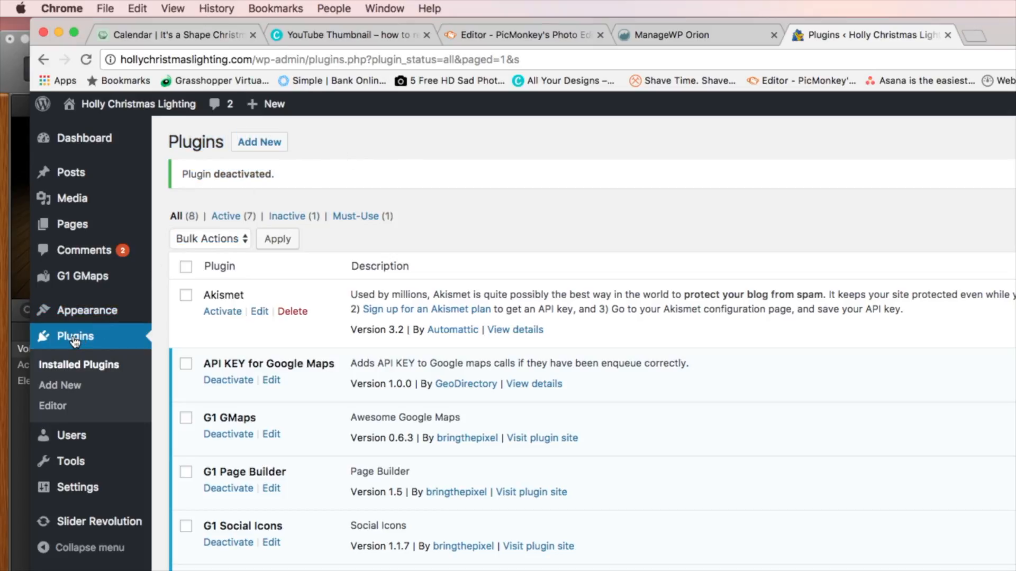
pyautogui.moveTo(258, 142)
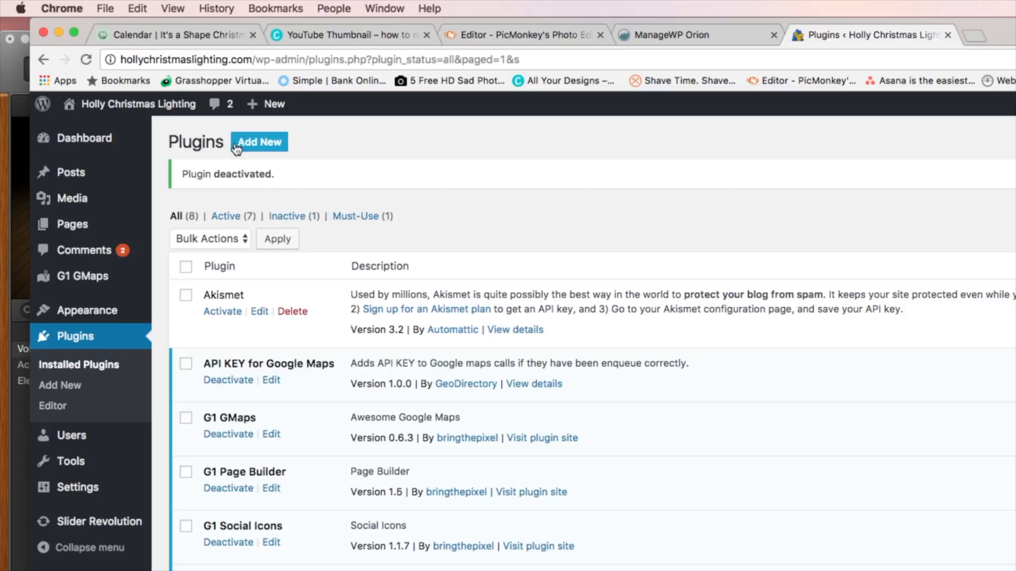
# Open the Add Plugins page via the Add New button beside the Plugins heading.
pyautogui.click(259, 142)
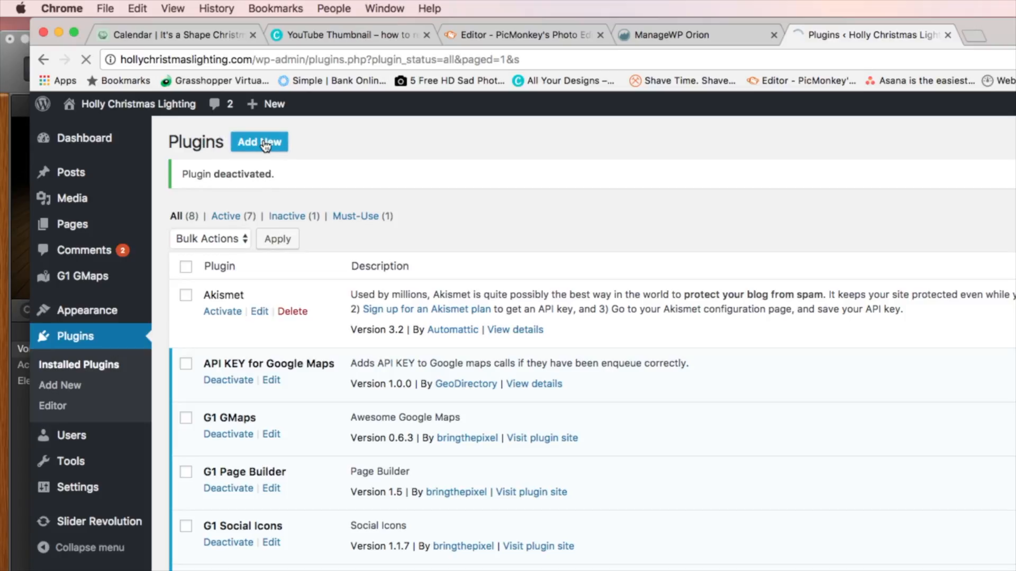
pyautogui.click(259, 141)
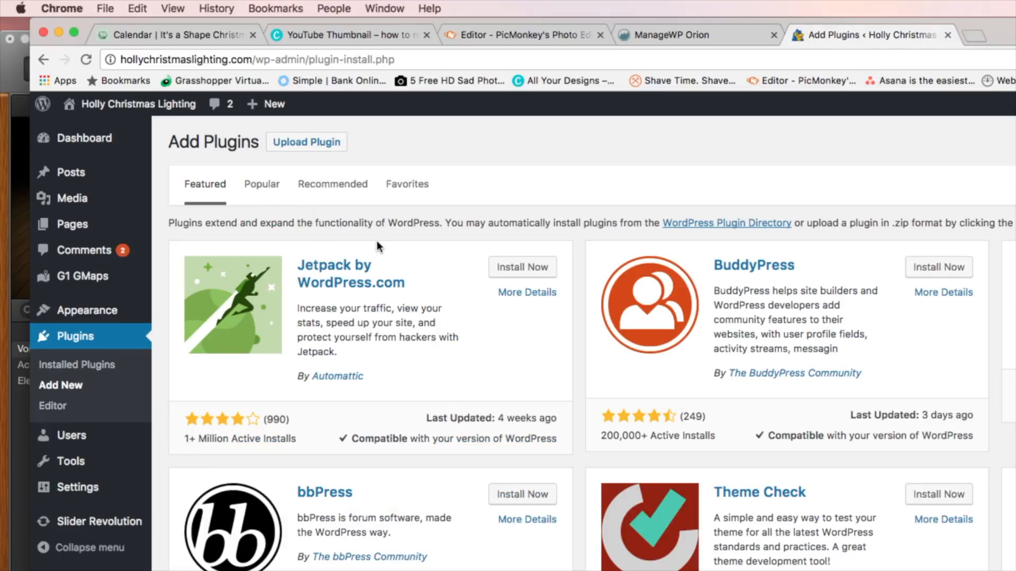
pyautogui.moveTo(245, 142)
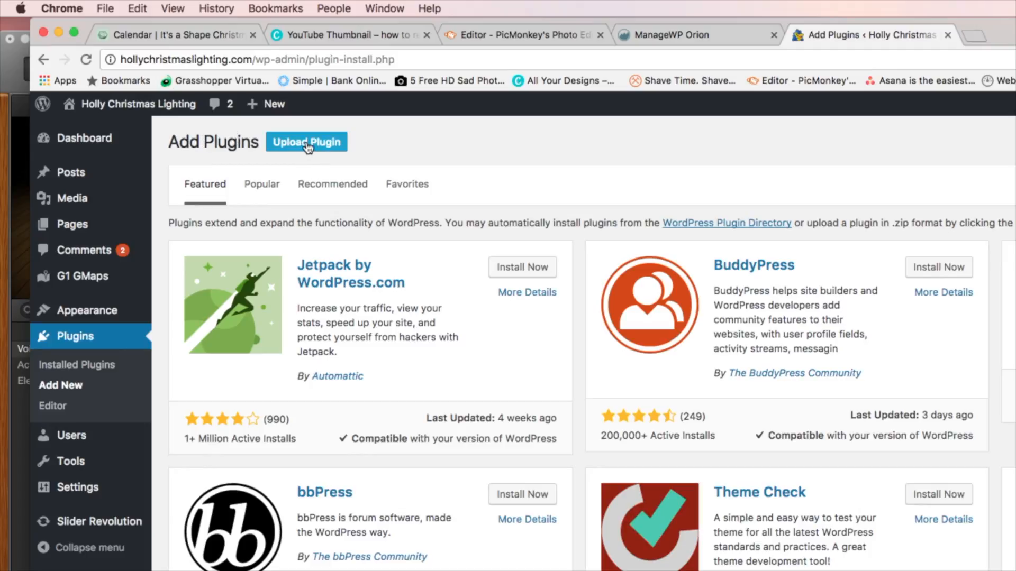
# Upload wordpress-seo.3.7.1.zip through Upload Plugin and install it.
pyautogui.click(307, 142)
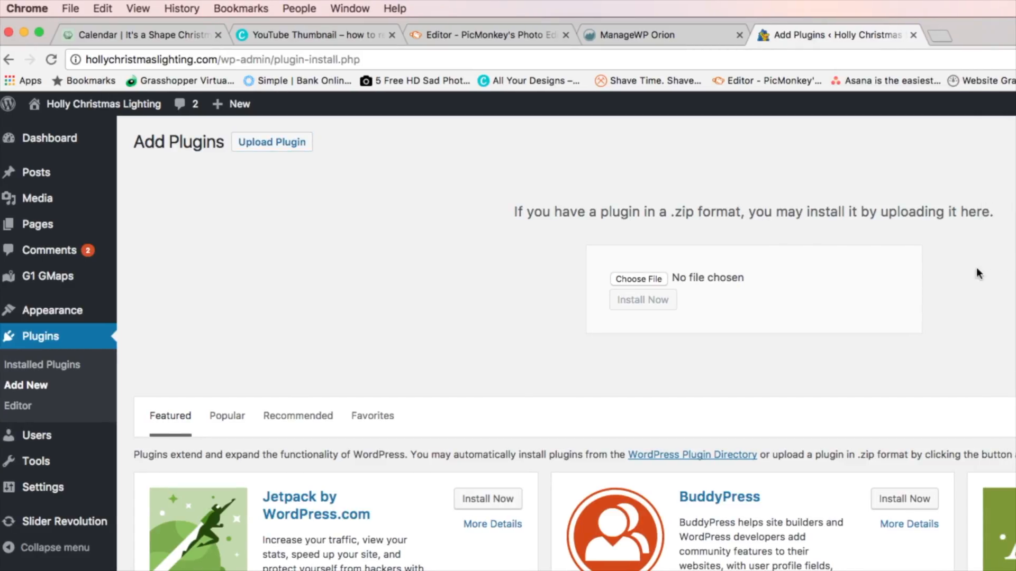
pyautogui.moveTo(641, 211)
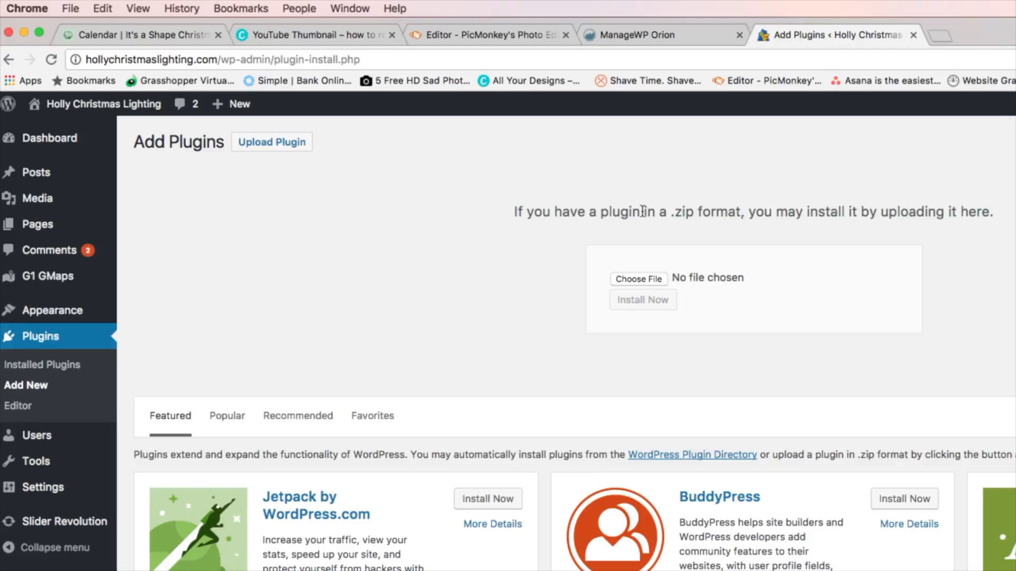
pyautogui.moveTo(631, 208)
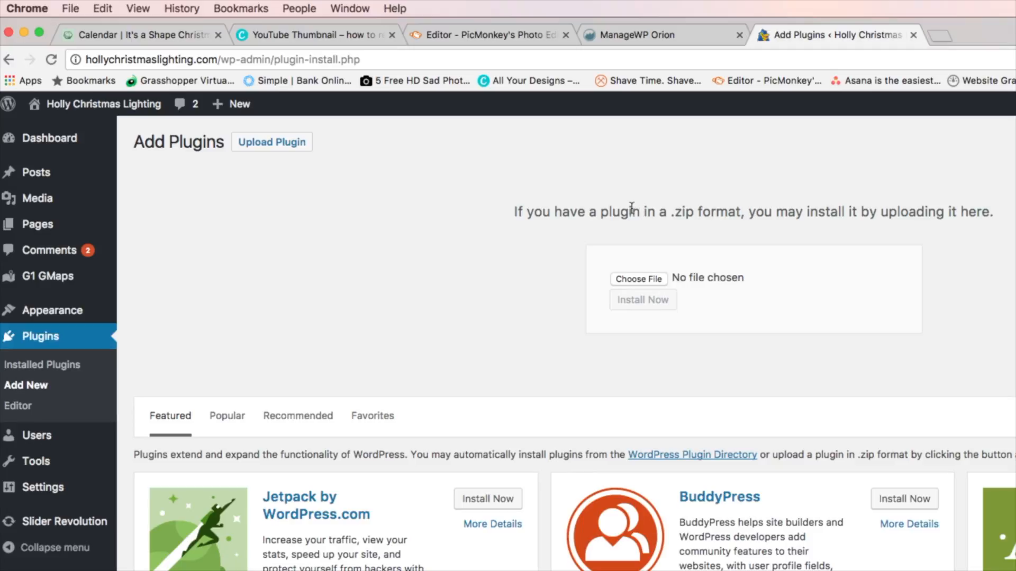
pyautogui.moveTo(569, 266)
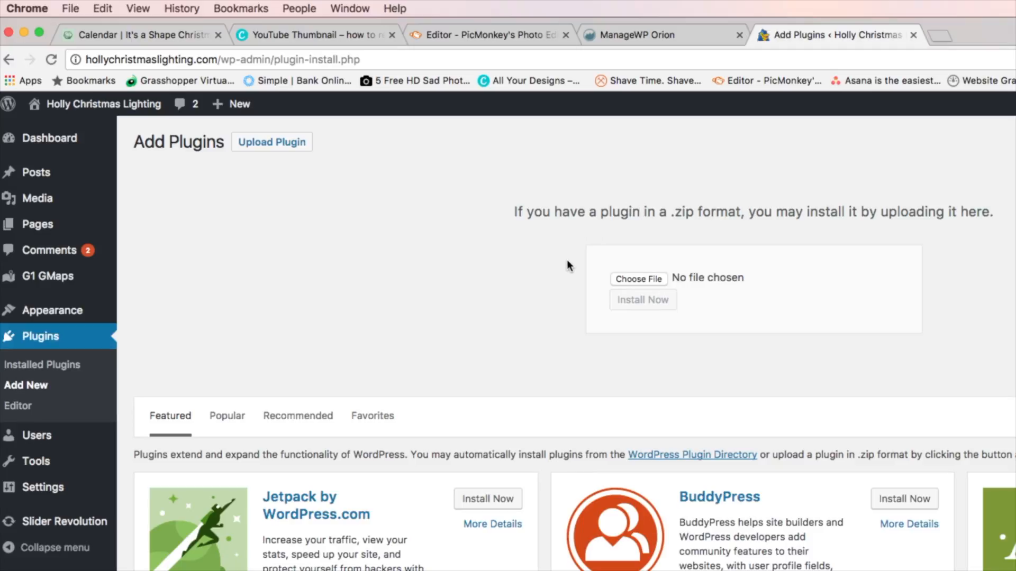
pyautogui.click(638, 278)
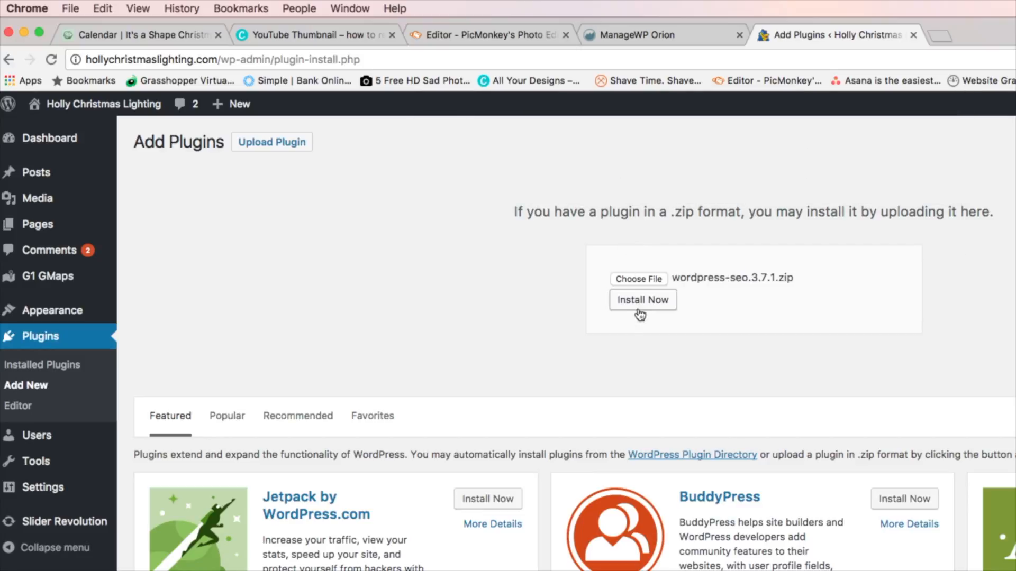
pyautogui.click(642, 299)
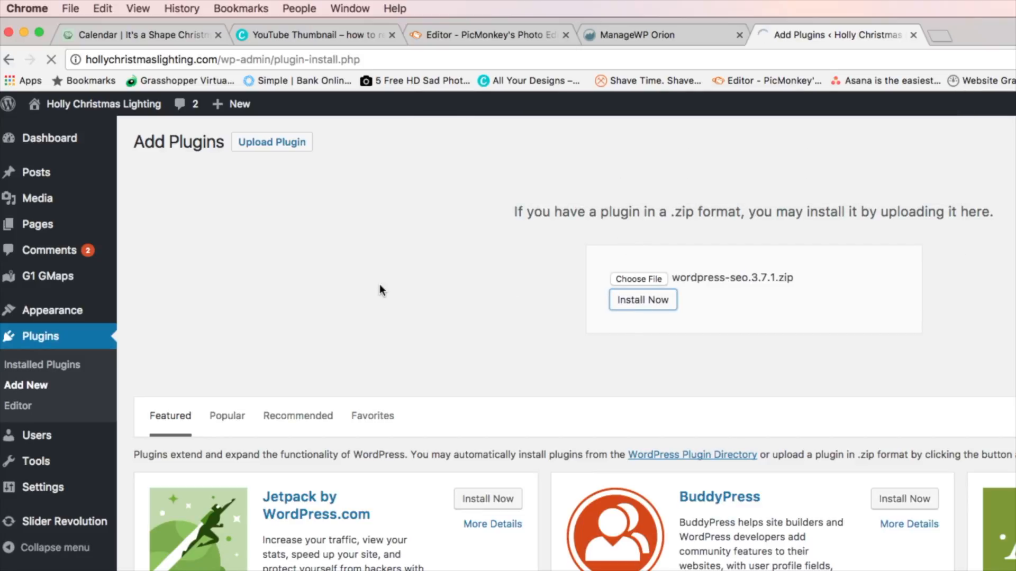
pyautogui.moveTo(402, 286)
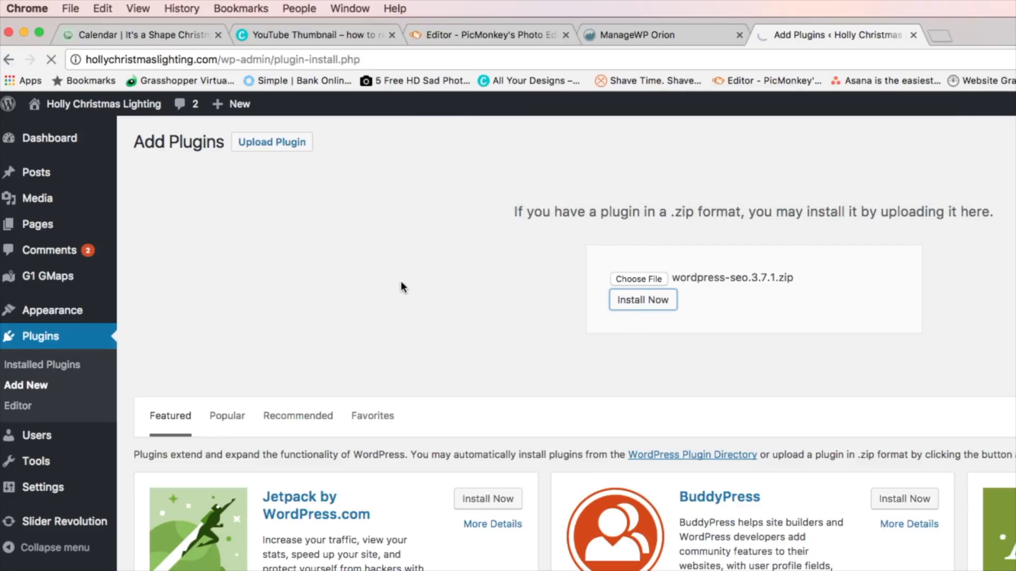
pyautogui.click(642, 299)
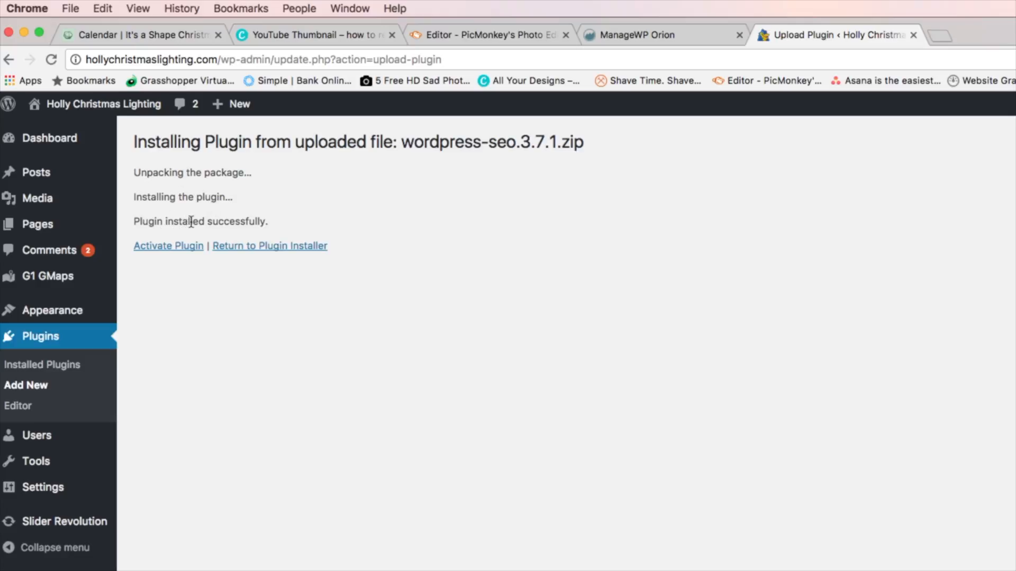
pyautogui.moveTo(167, 246)
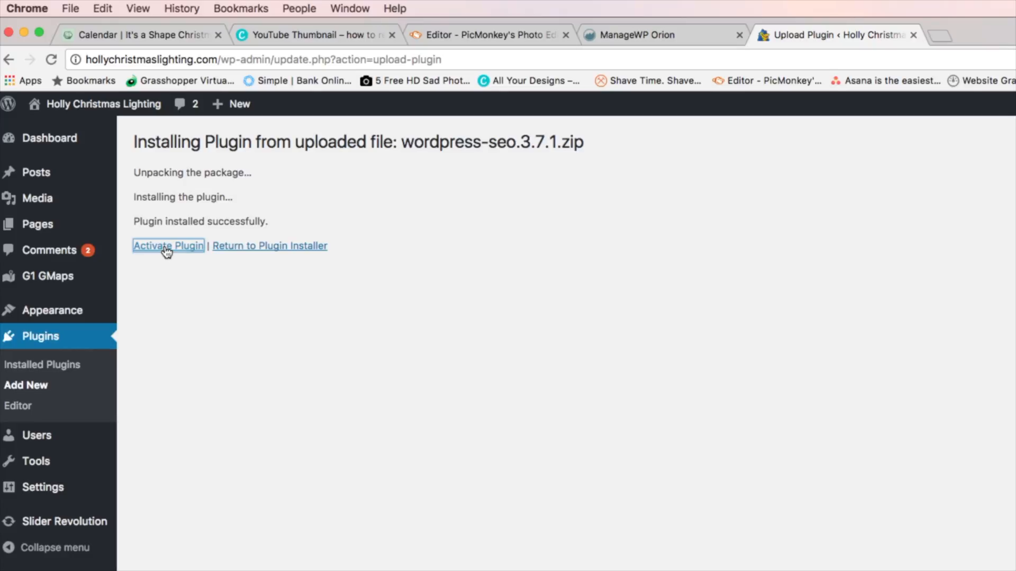
# Activate the uploaded Yoast SEO plugin from the installation success page.
pyautogui.click(168, 245)
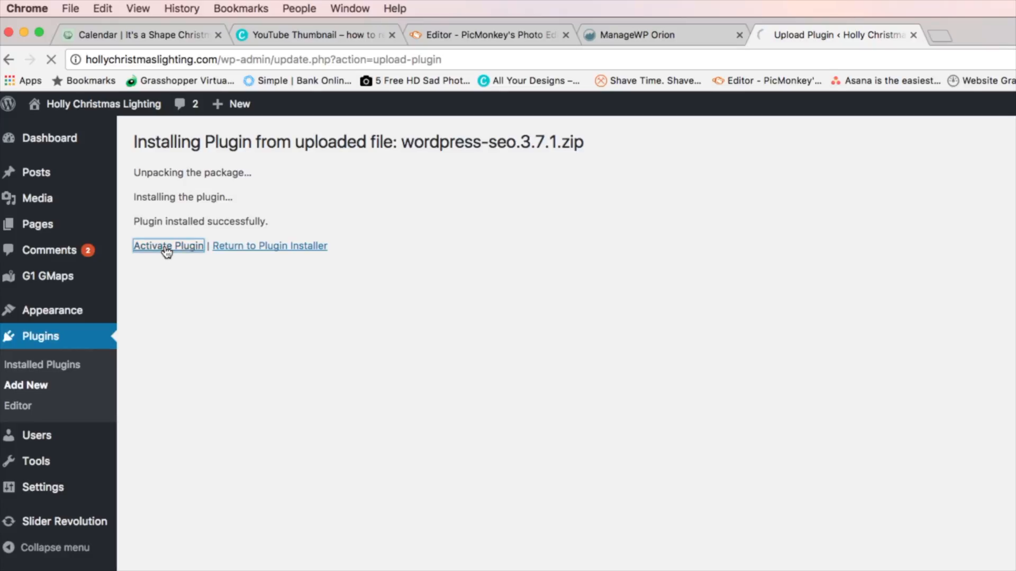
pyautogui.click(168, 245)
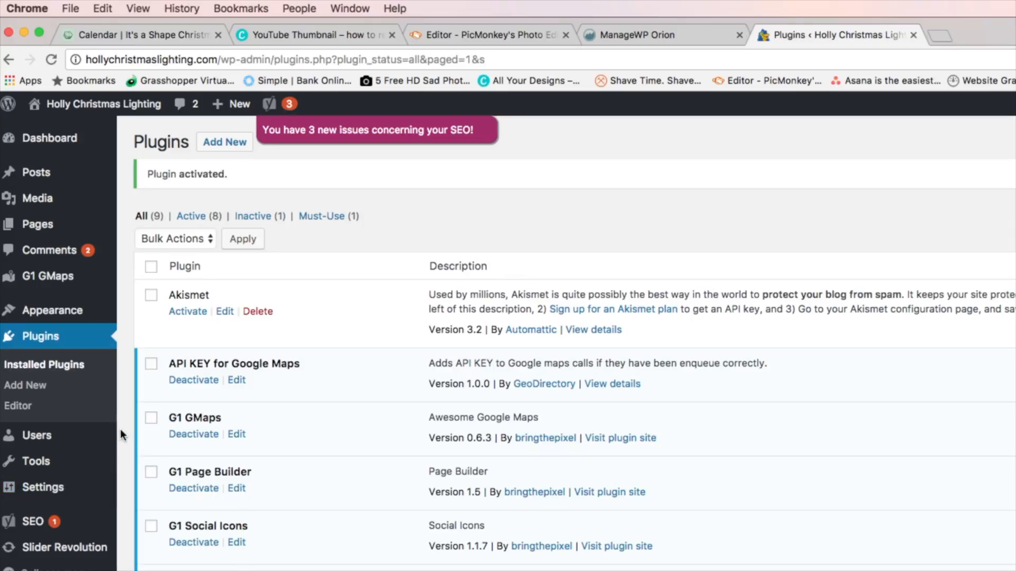
pyautogui.scroll(-3)
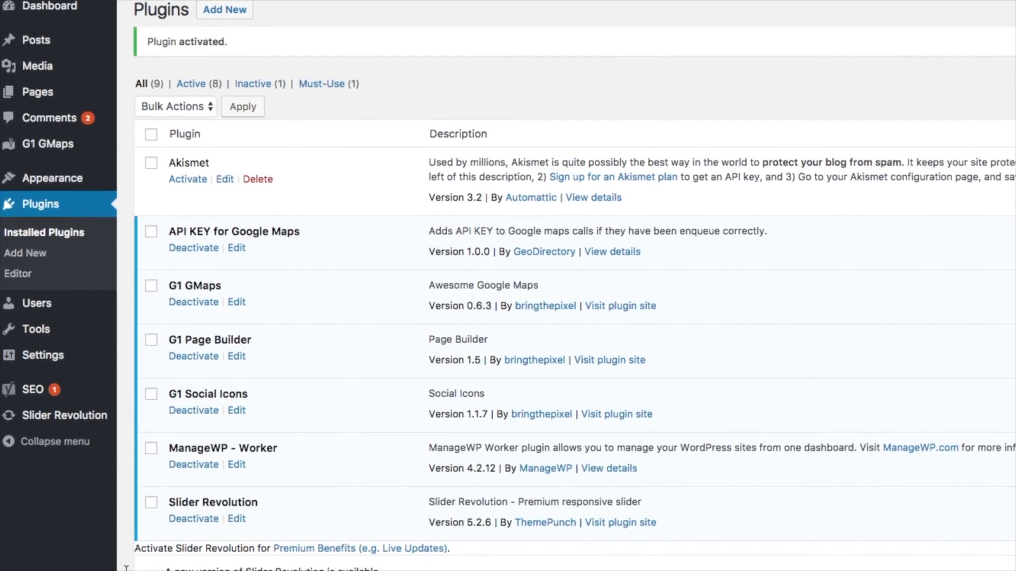
pyautogui.scroll(-3)
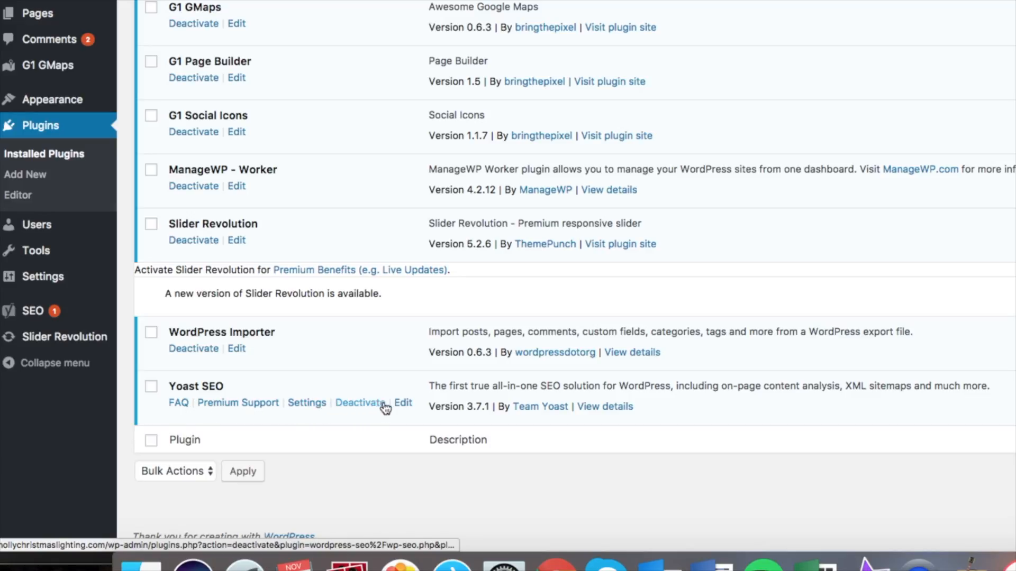
pyautogui.moveTo(270, 347)
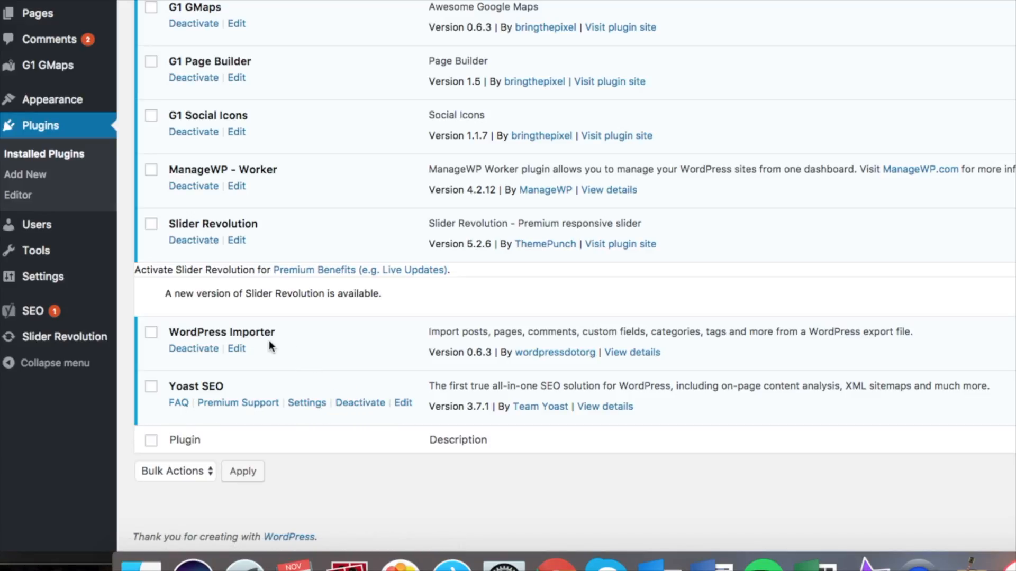
pyautogui.click(727, 548)
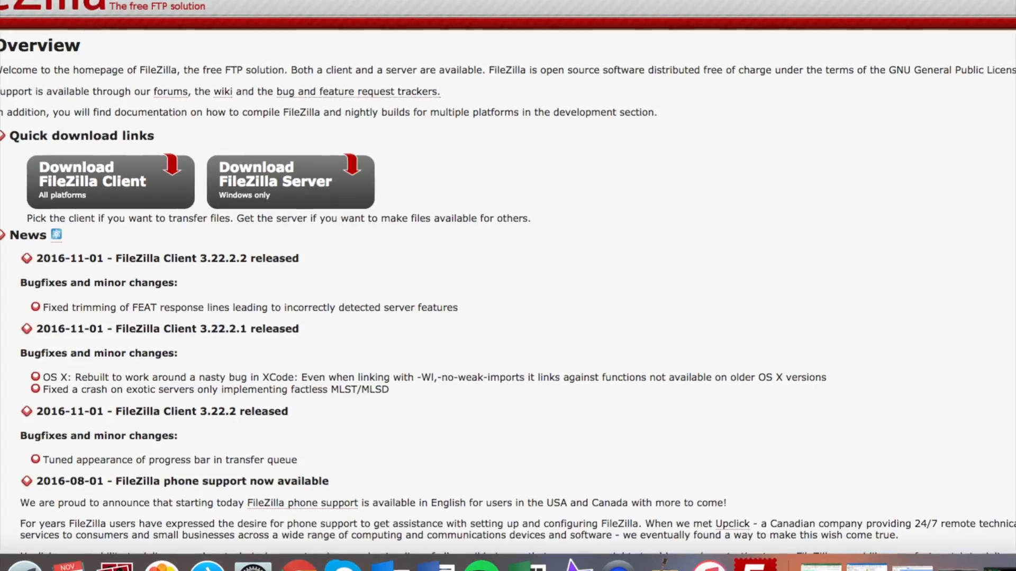
# Scroll the FileZilla homepage through the Quick download links and News section.
pyautogui.scroll(-3)
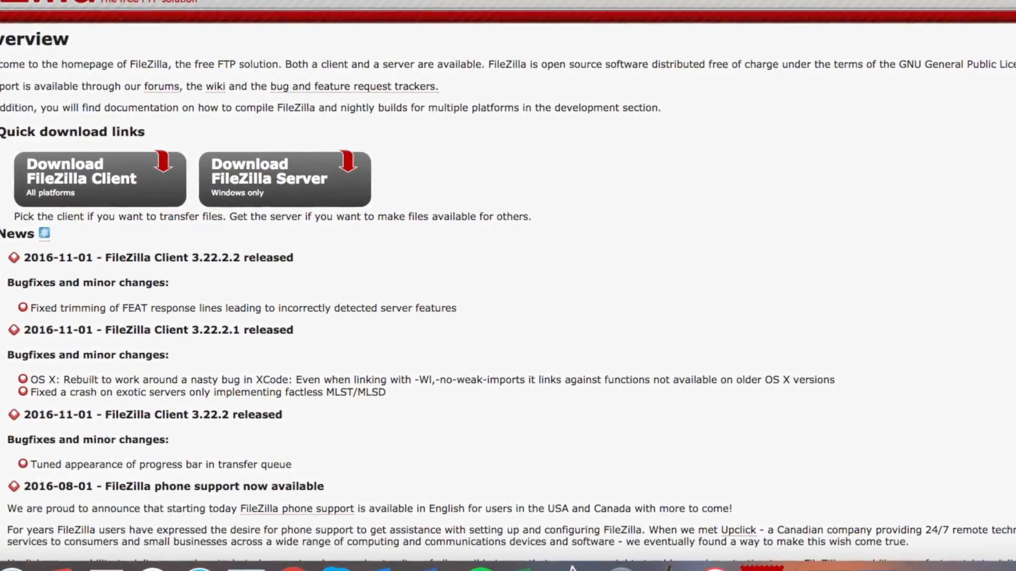
pyautogui.scroll(-3)
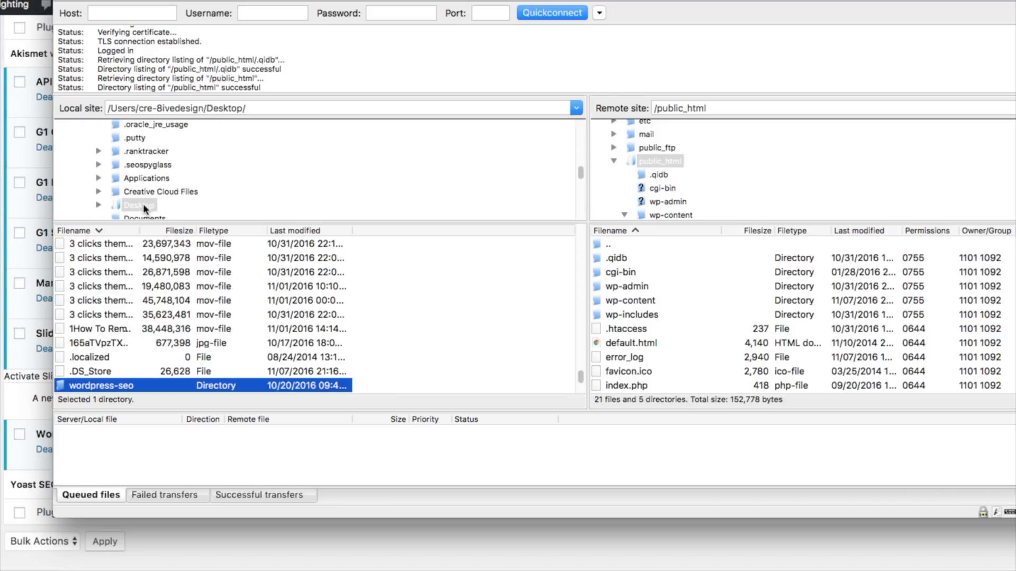
pyautogui.moveTo(102, 391)
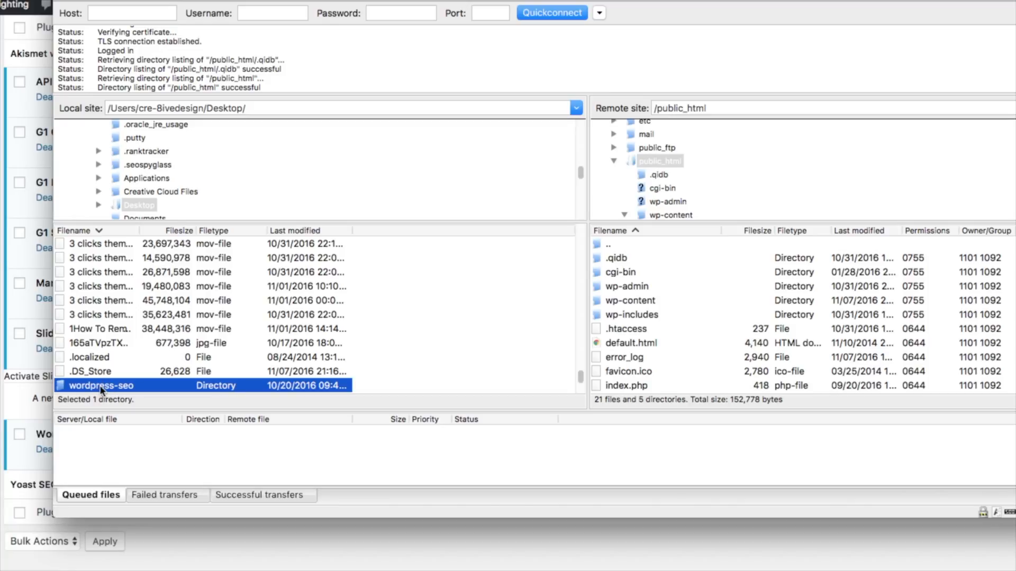
pyautogui.moveTo(130, 389)
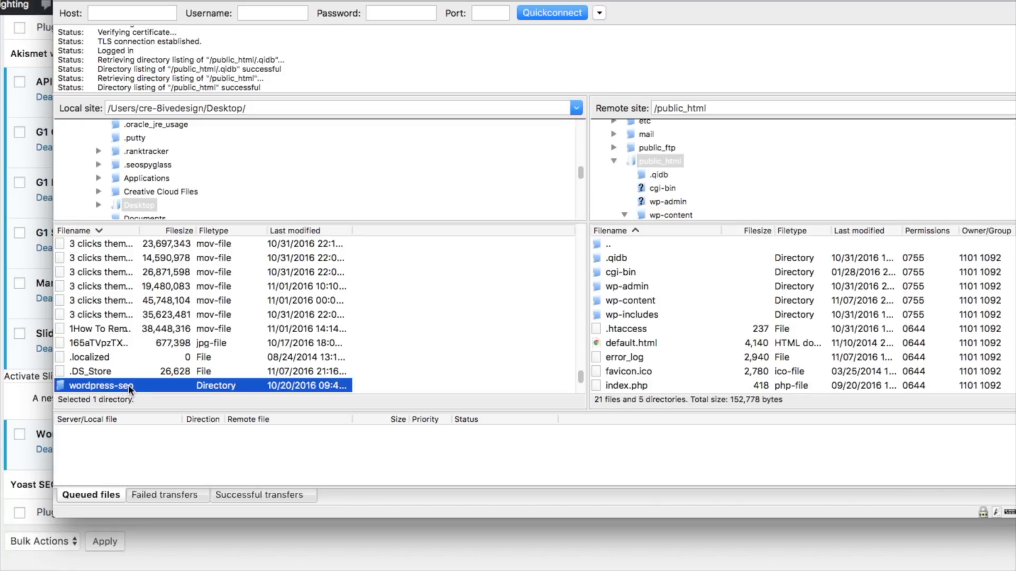
pyautogui.moveTo(183, 368)
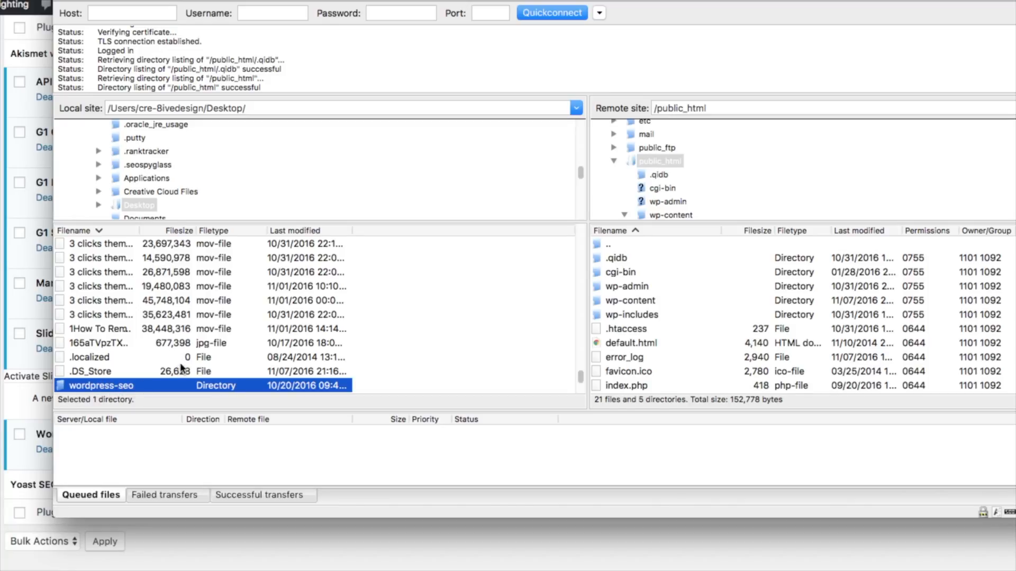
pyautogui.moveTo(649, 168)
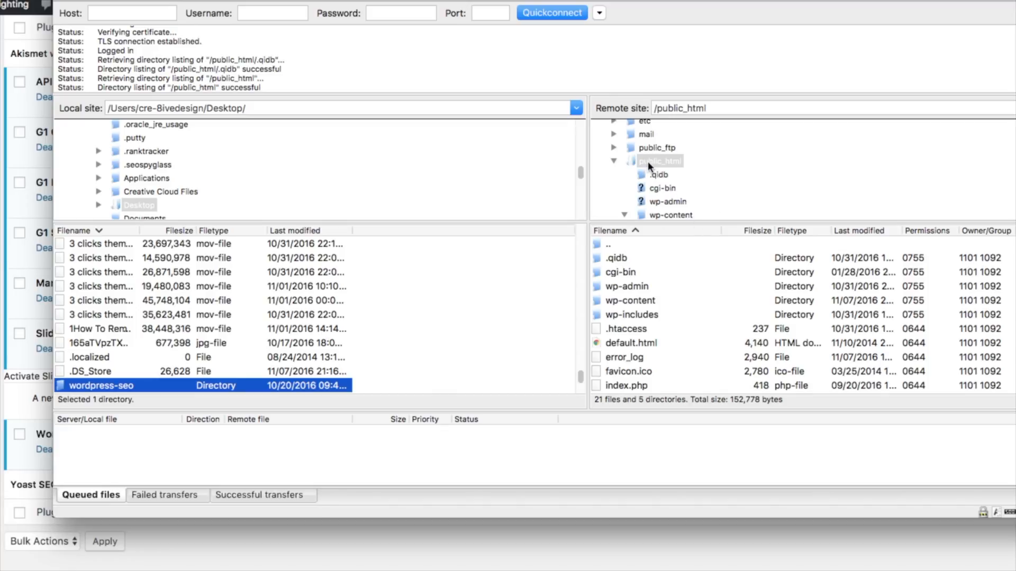
pyautogui.moveTo(669, 168)
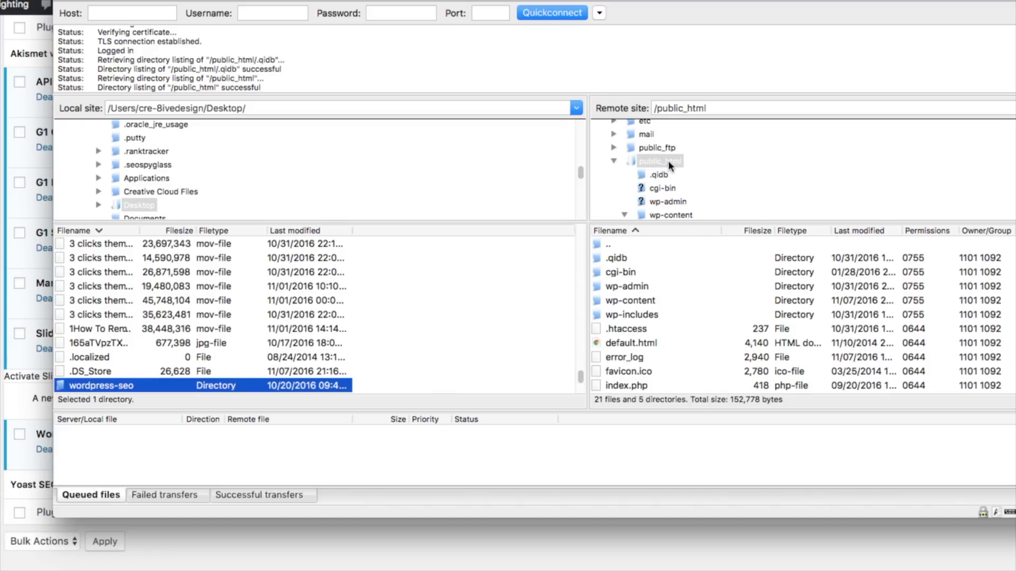
# Open /public_html/wp-content/plugins in FileZilla's remote site pane.
pyautogui.click(629, 300)
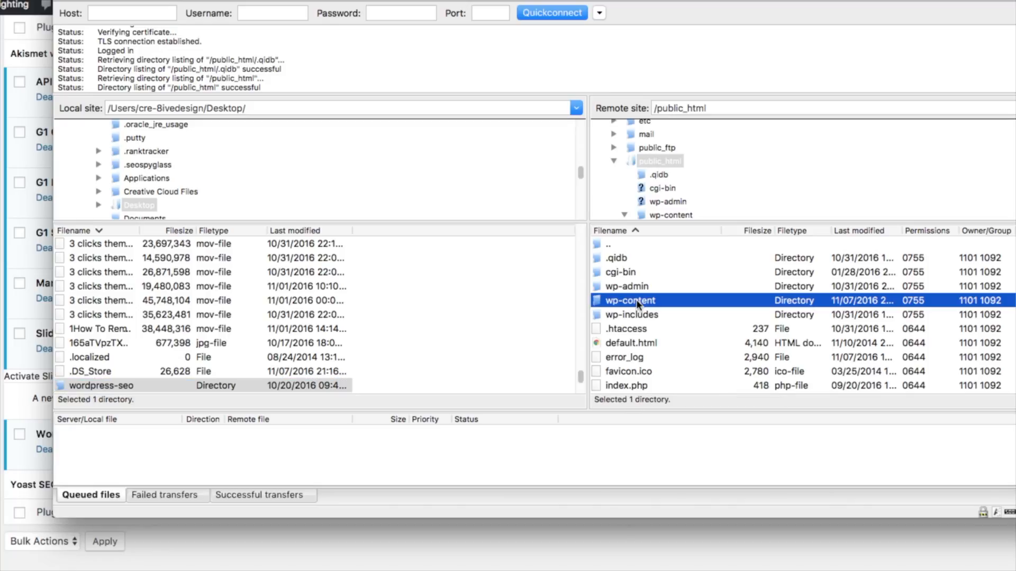
pyautogui.doubleClick(628, 300)
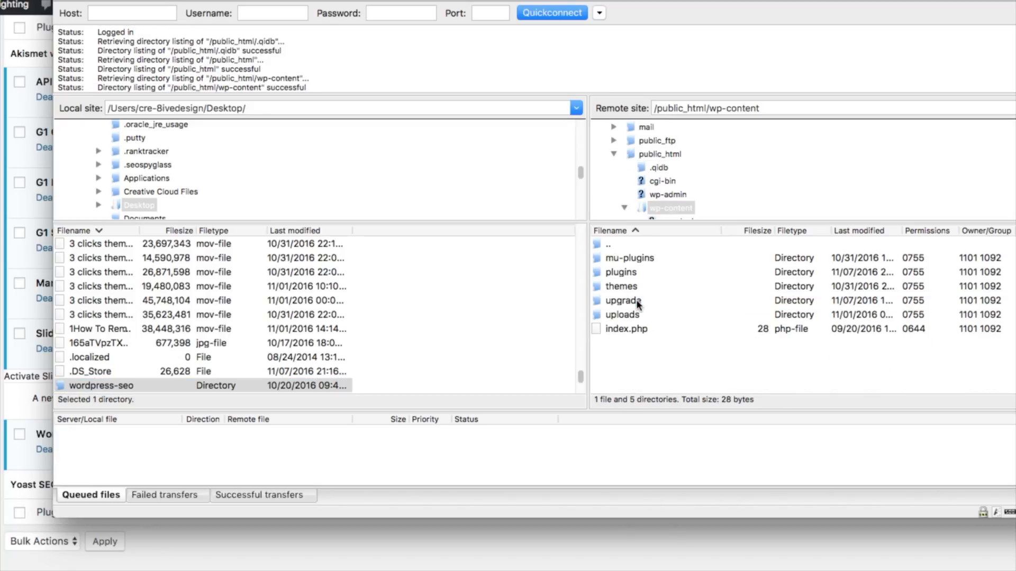
pyautogui.moveTo(621, 273)
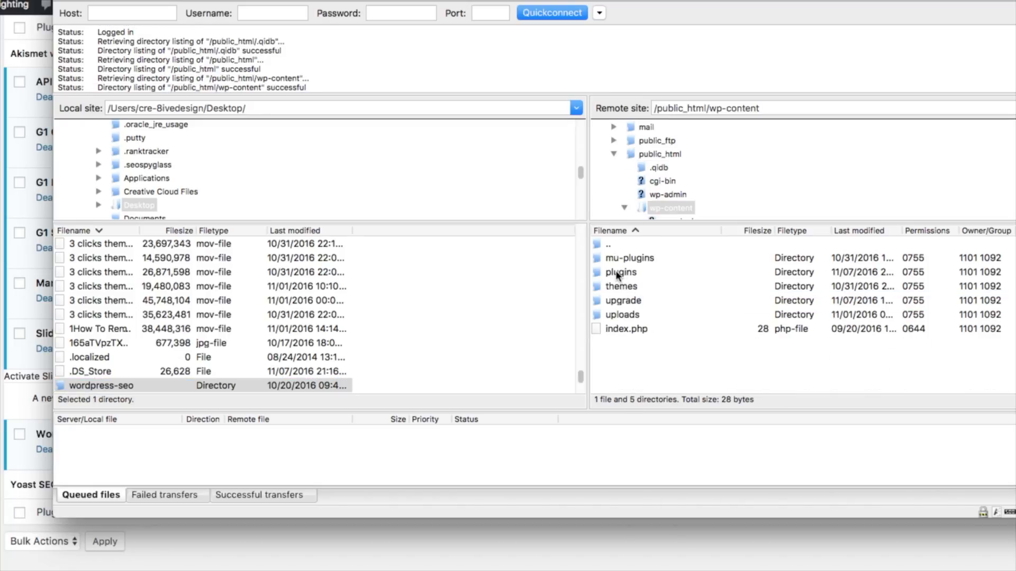
pyautogui.doubleClick(620, 272)
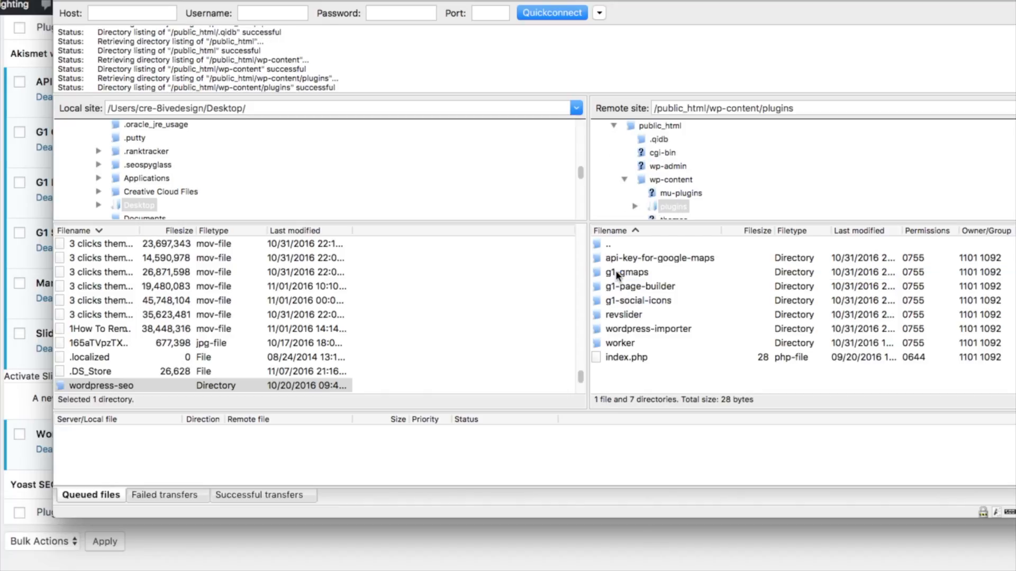
pyautogui.moveTo(635, 292)
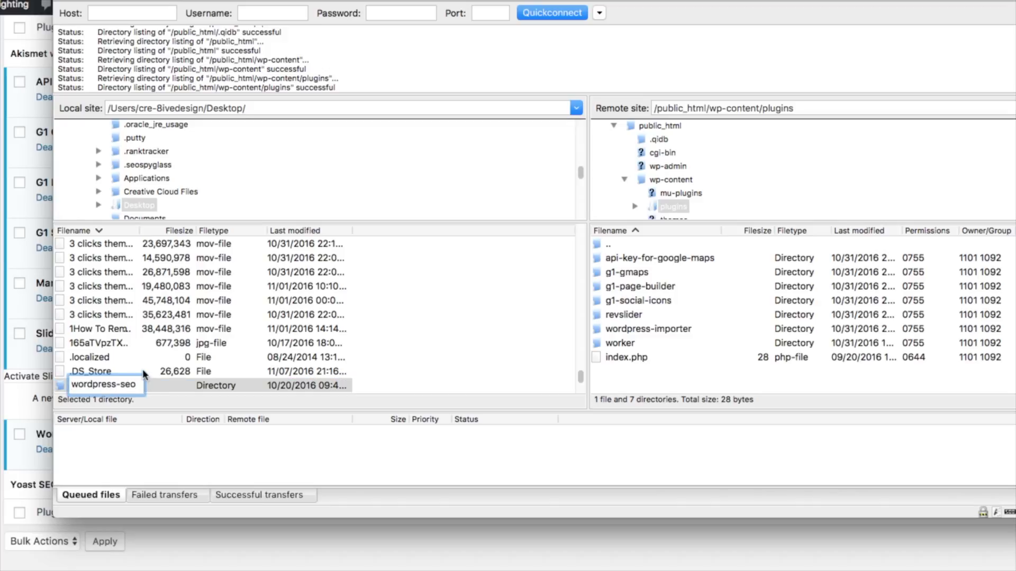
# Upload the local wordpress-seo folder to the server's wp-content/plugins folder in FileZilla.
pyautogui.rightClick(91, 371)
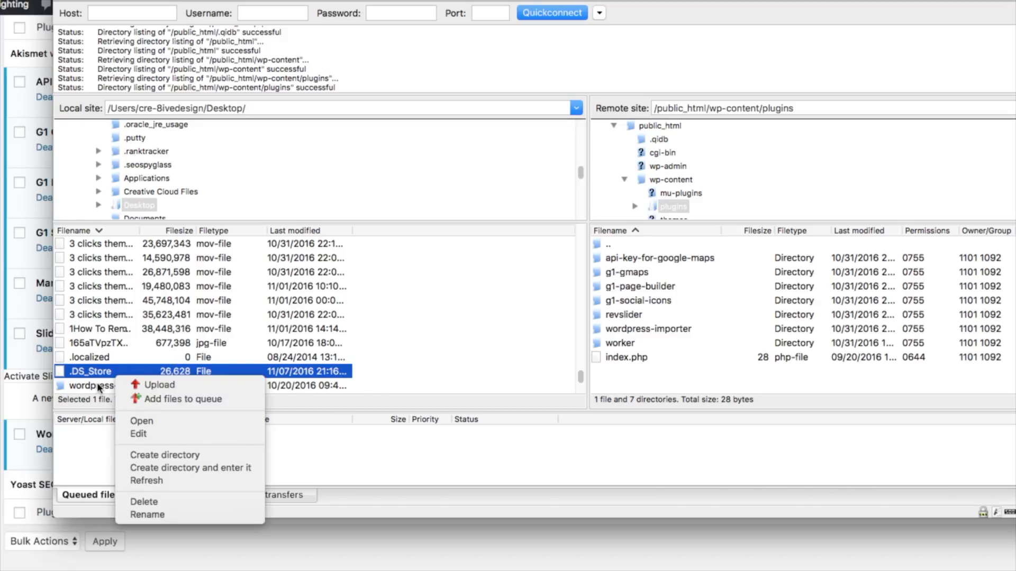
pyautogui.rightClick(87, 386)
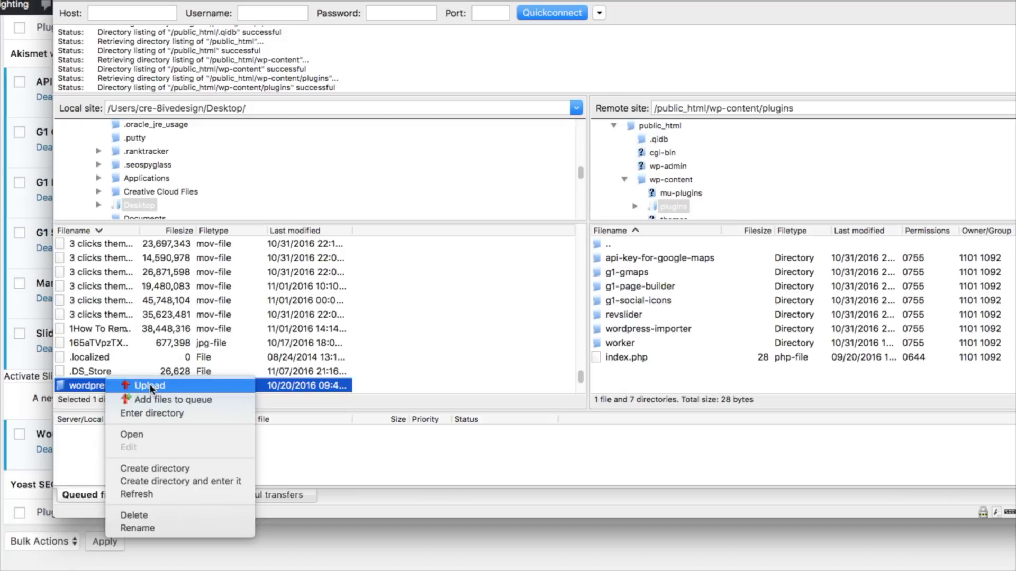
pyautogui.moveTo(116, 372)
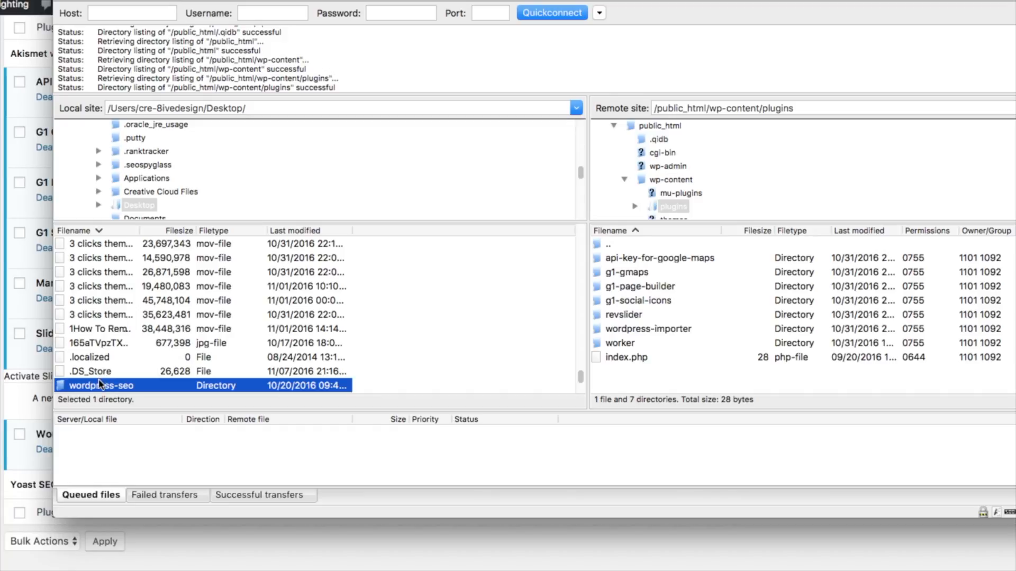
pyautogui.rightClick(100, 386)
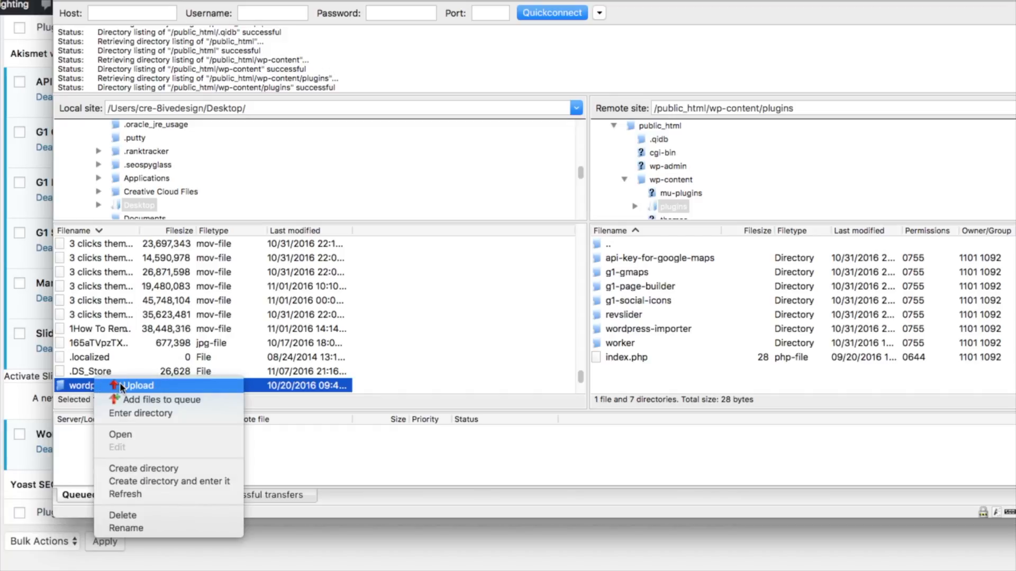
pyautogui.click(136, 385)
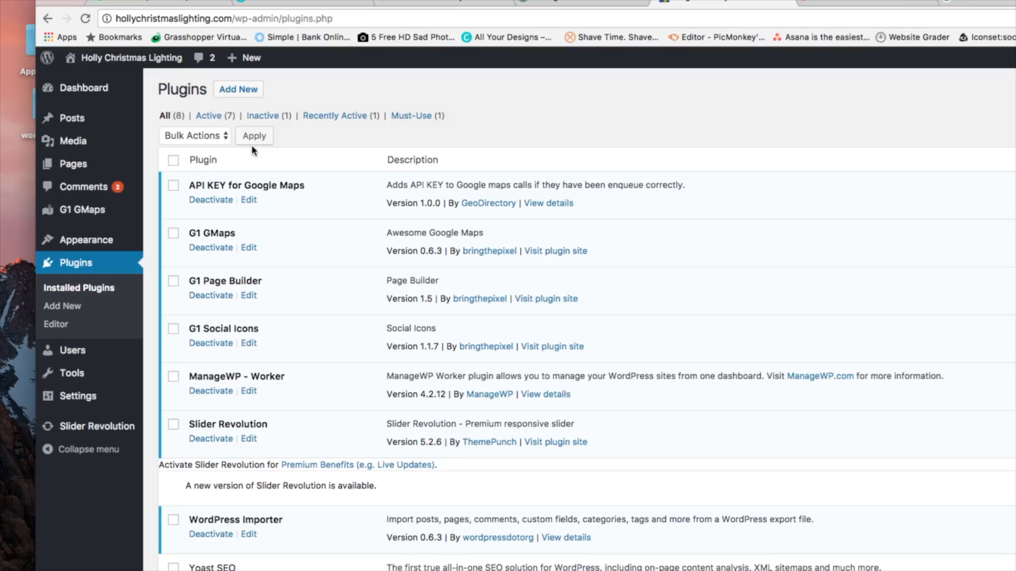
pyautogui.moveTo(372, 135)
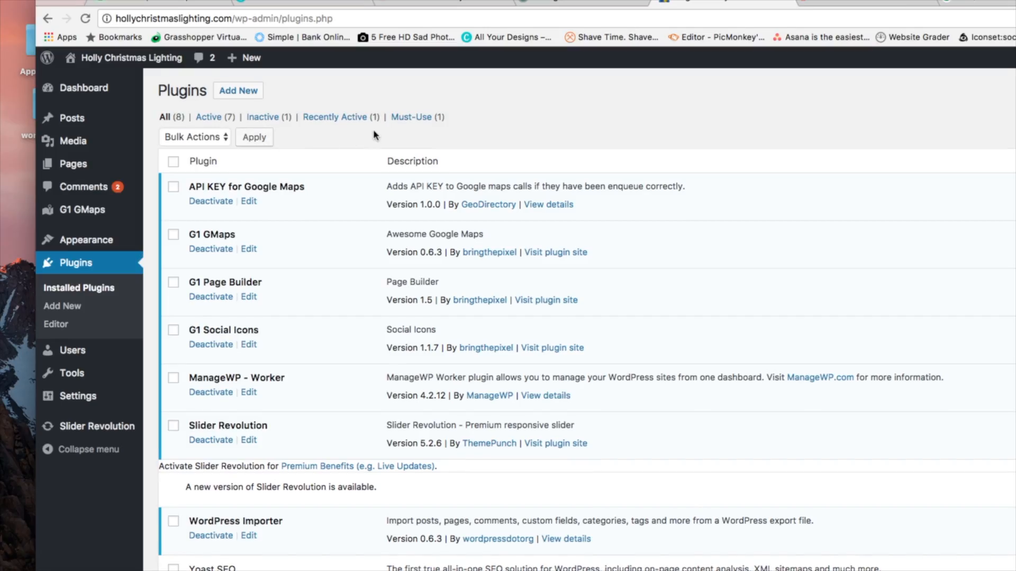
pyautogui.moveTo(84, 187)
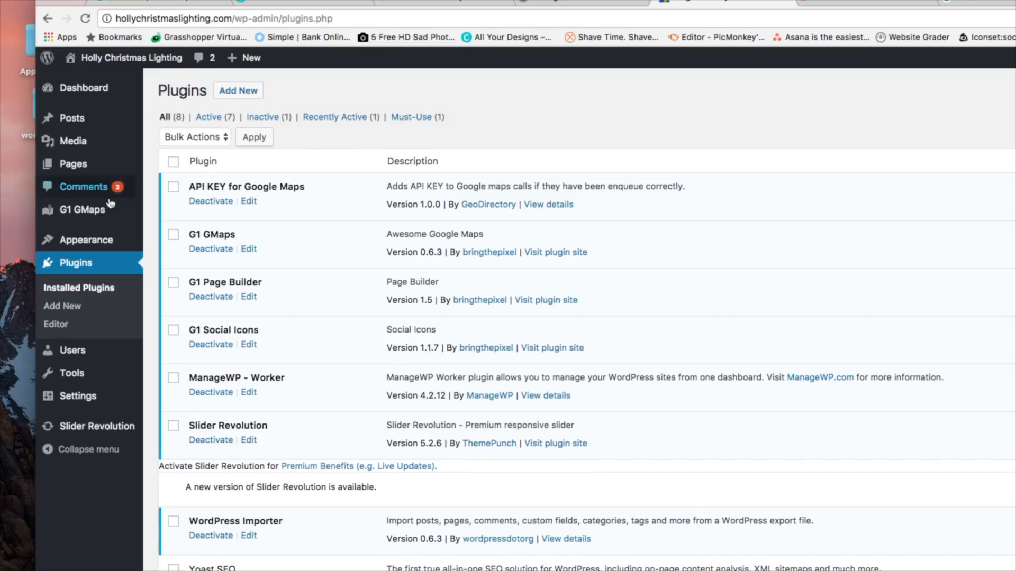
pyautogui.moveTo(197, 419)
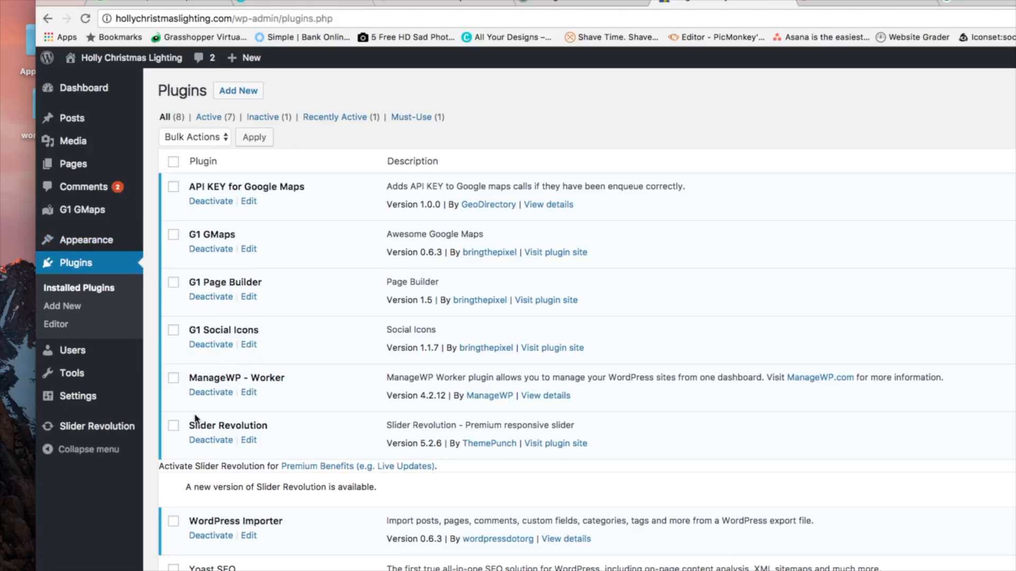
# Scroll the installed plugins list down to the inactive Yoast SEO 3.7.1 entry.
pyautogui.scroll(-3)
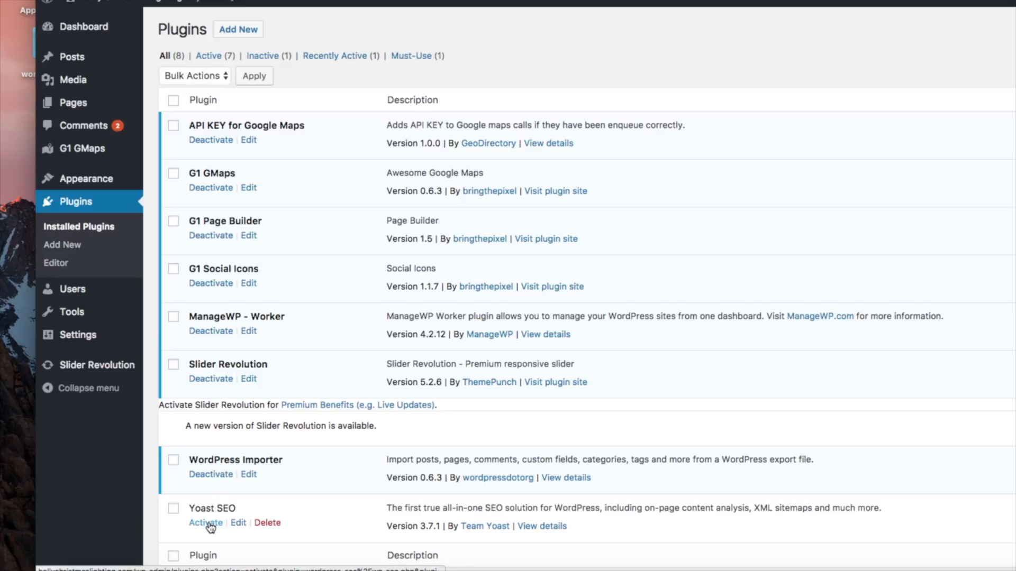
pyautogui.moveTo(297, 378)
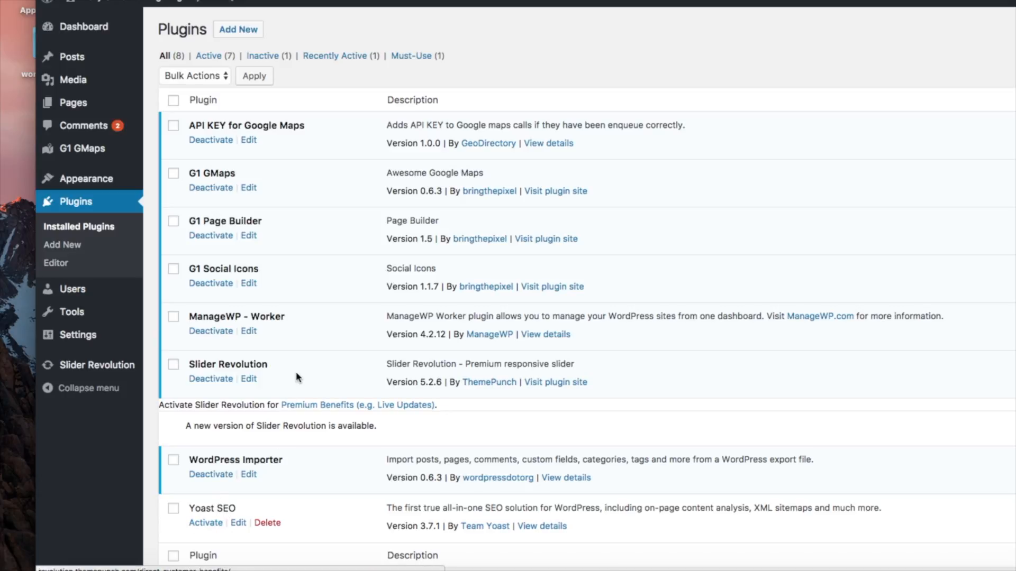
pyautogui.moveTo(314, 363)
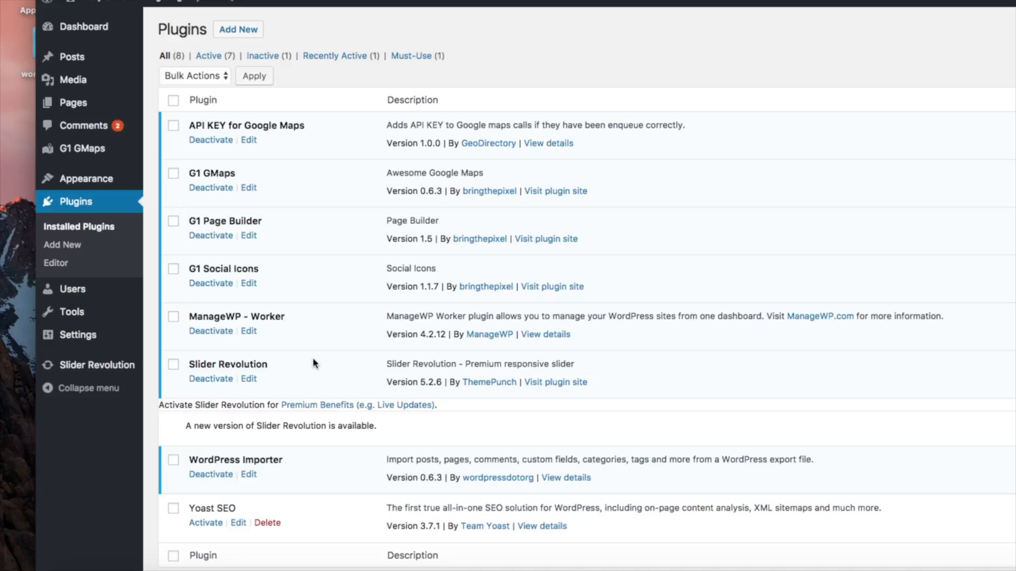
pyautogui.moveTo(206, 522)
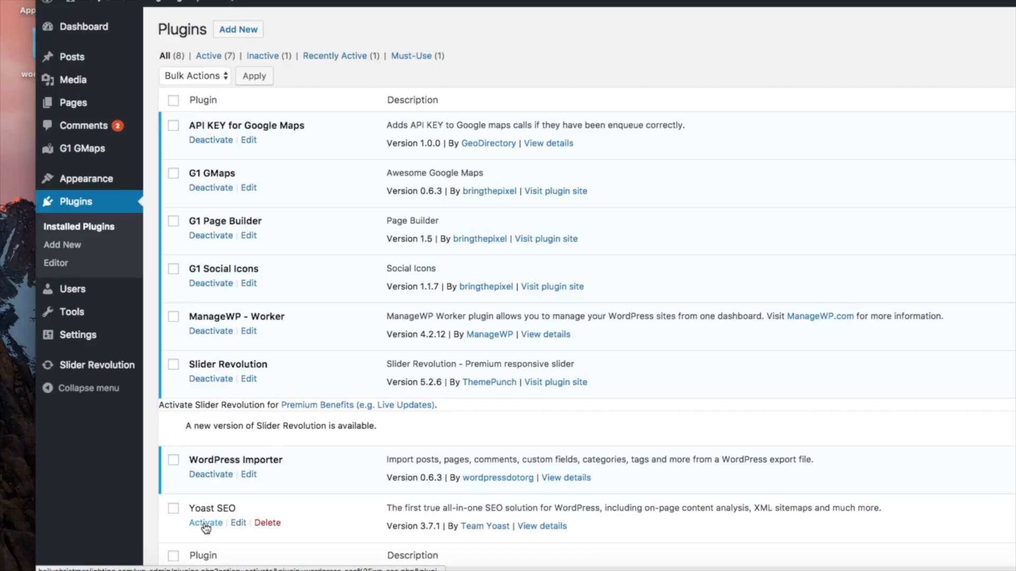